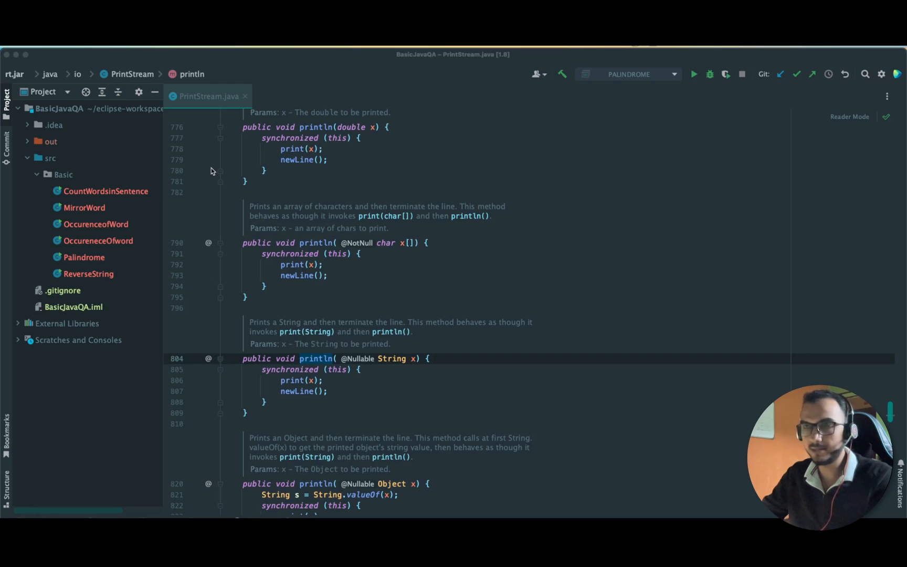
- Create a new Java class named Anagram in the Basic package
{"action": "left_click", "coordinate": [63, 174]}
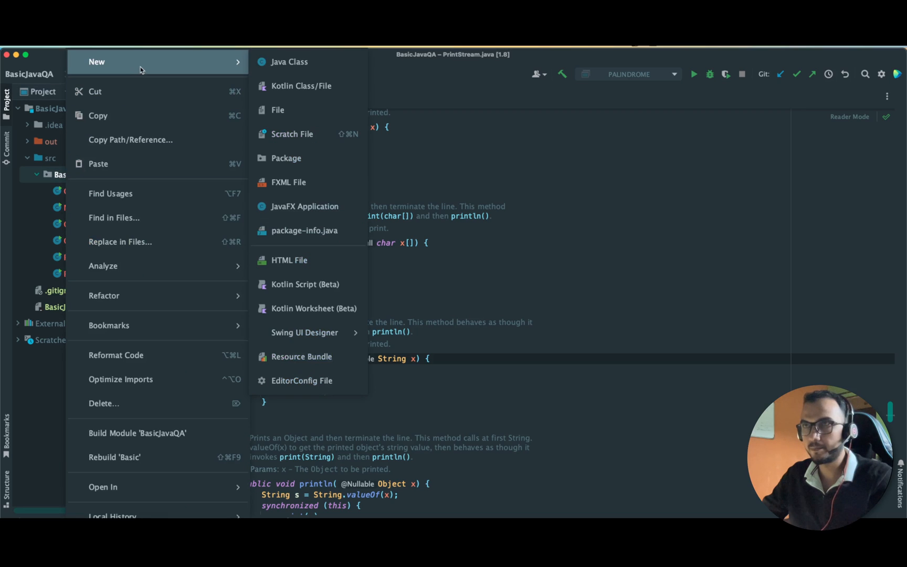
{"action": "left_click", "coordinate": [288, 61]}
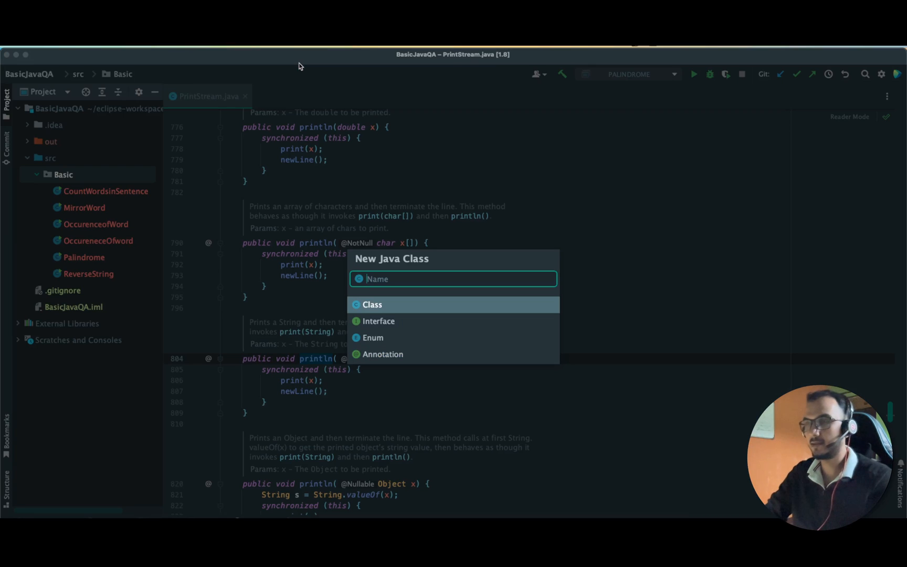
{"action": "type", "text": "Anagram"}
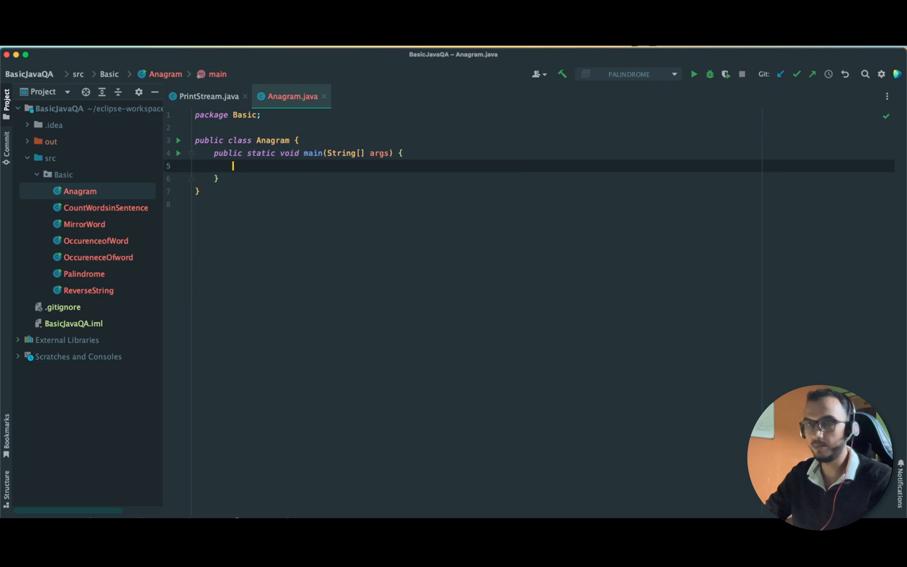
{"action": "type", "text": "s"}
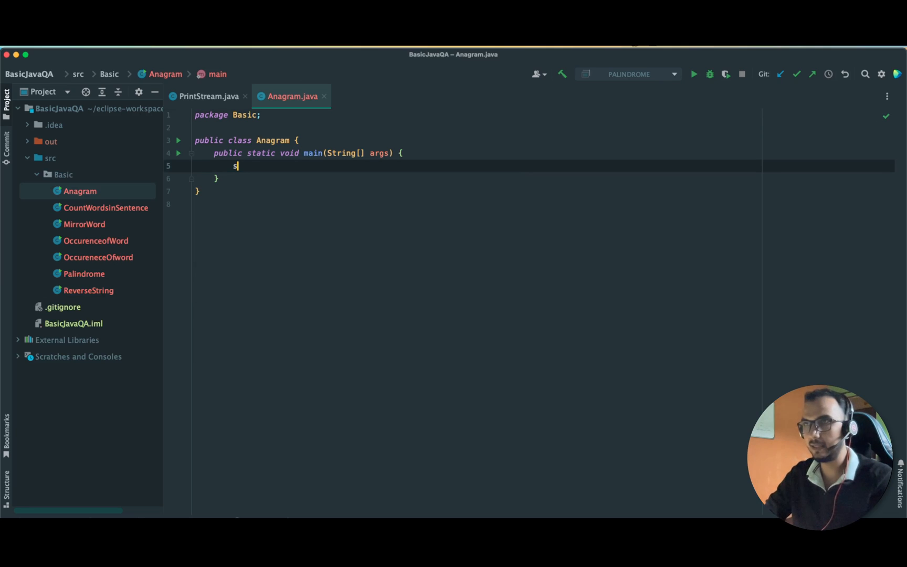
{"action": "type", "text": "tring"}
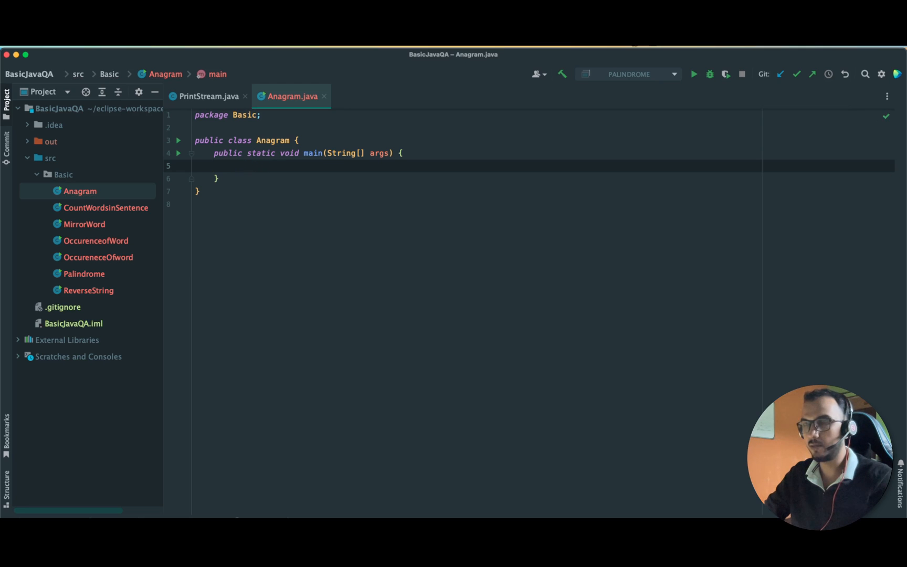
{"action": "type", "text": "Elbow a"}
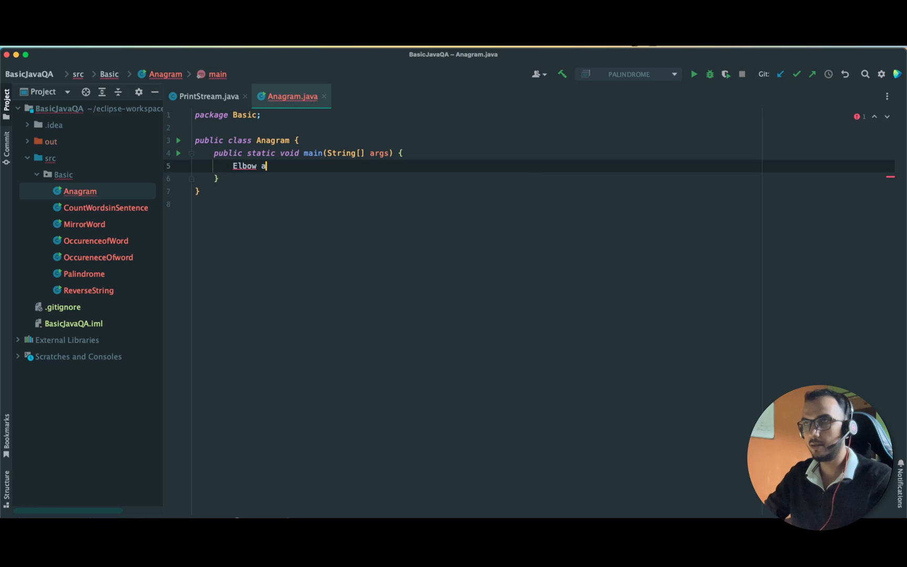
{"action": "type", "text": "nd below //"}
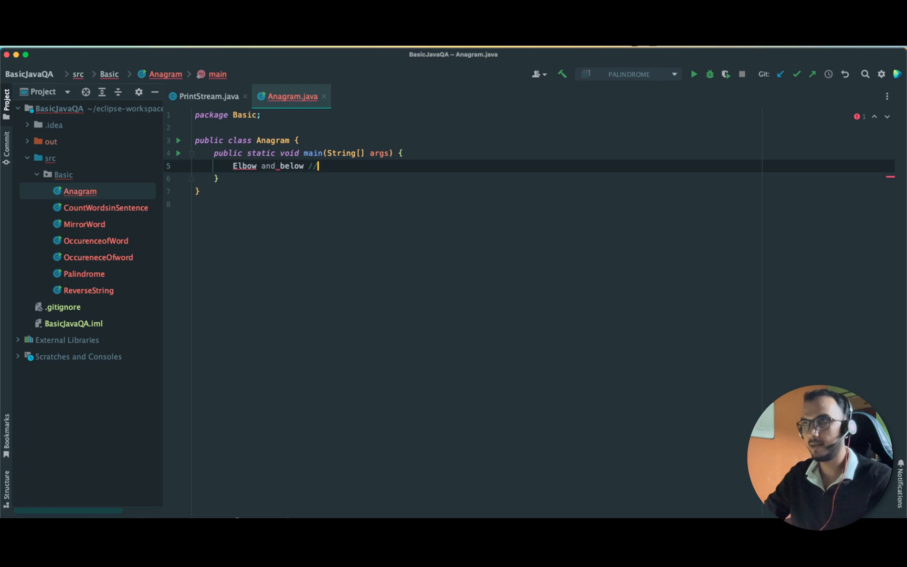
{"action": "key", "text": "Backspace"}
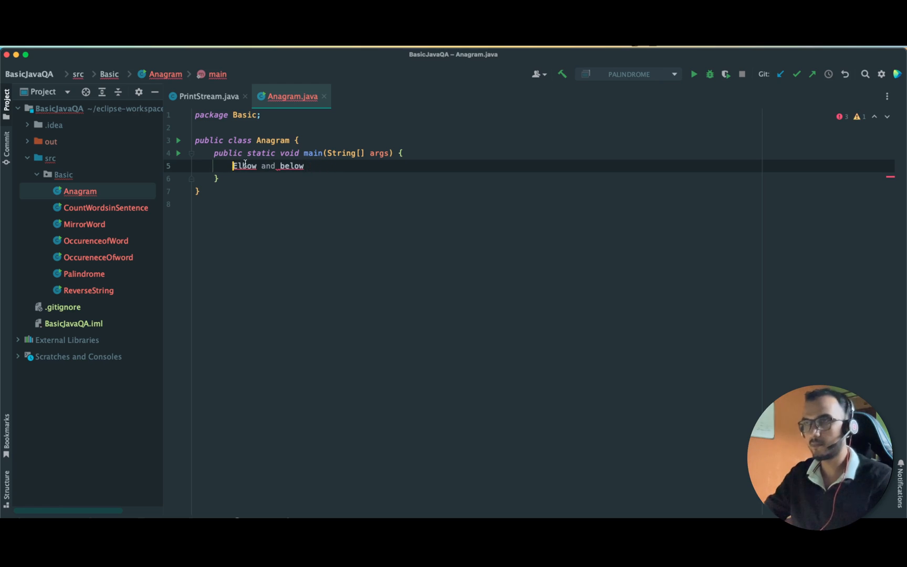
{"action": "key", "text": "cmd+/"}
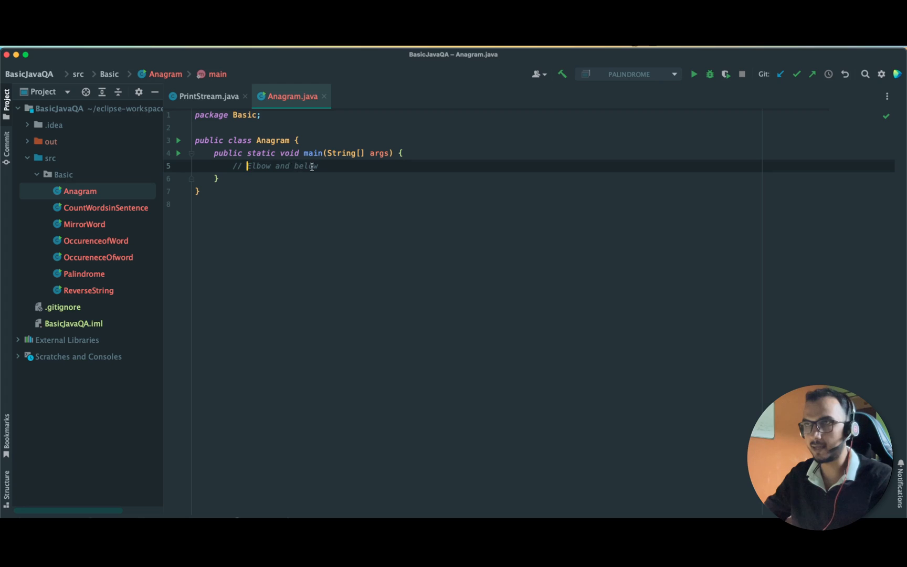
{"action": "mouse_move", "coordinate": [306, 166]}
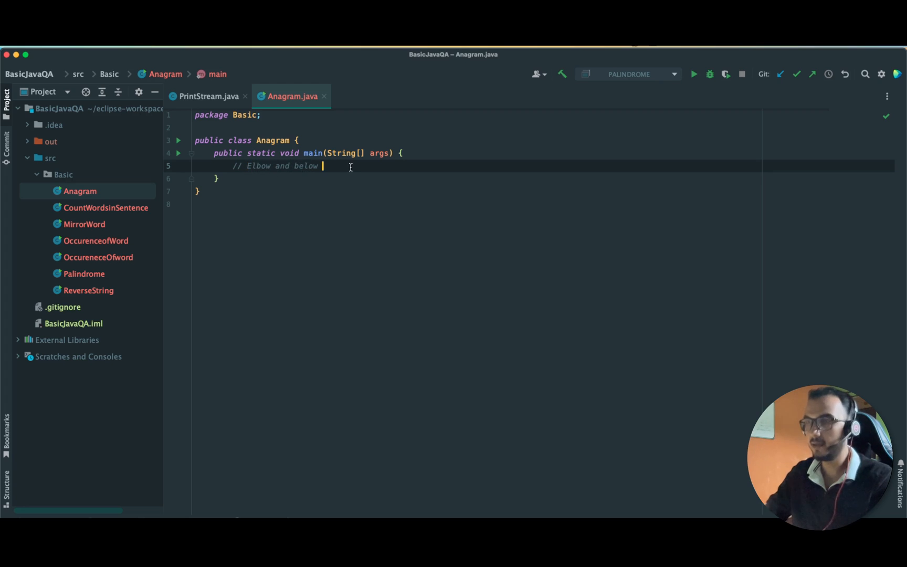
{"action": "type", "text": ": Rearanging"}
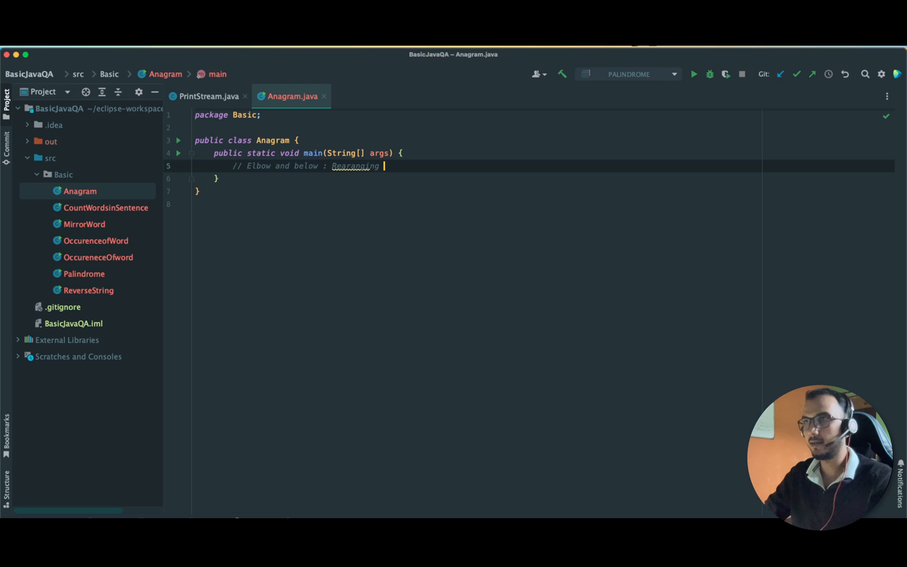
{"action": "type", "text": "chara"}
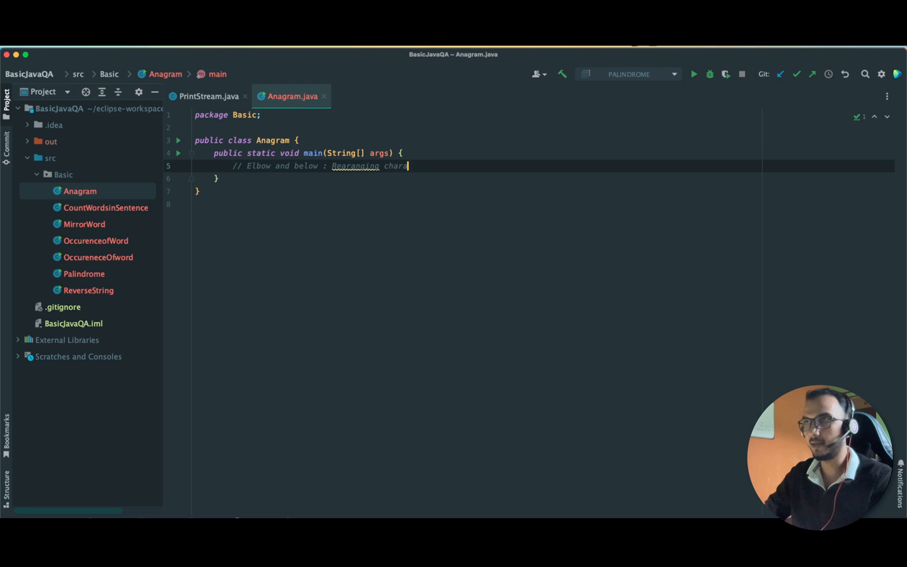
{"action": "type", "text": "cters"}
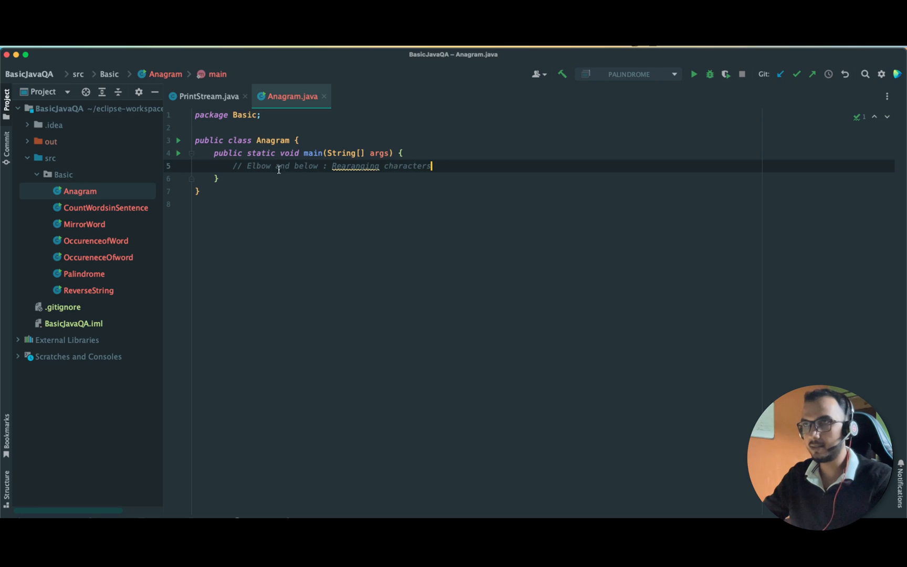
{"action": "double_click", "coordinate": [259, 166]}
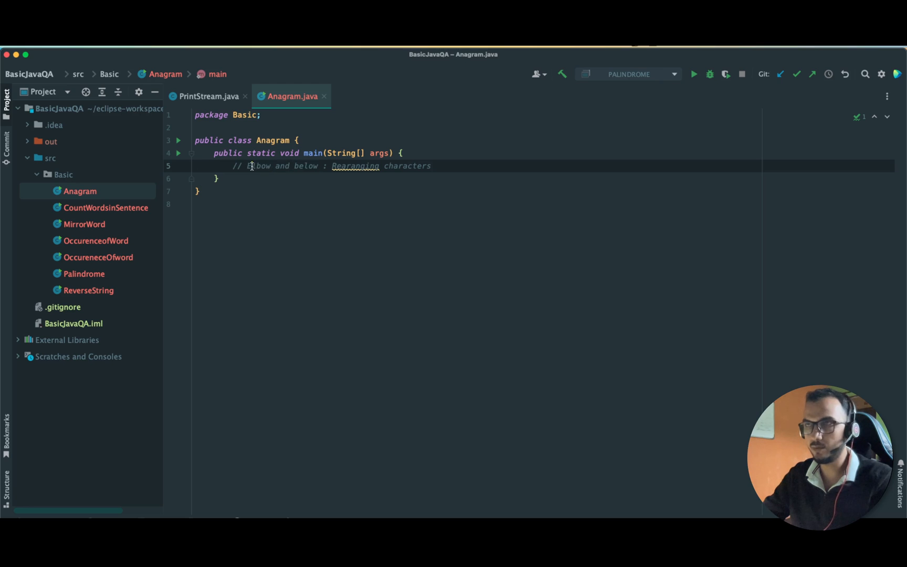
{"action": "double_click", "coordinate": [258, 166]}
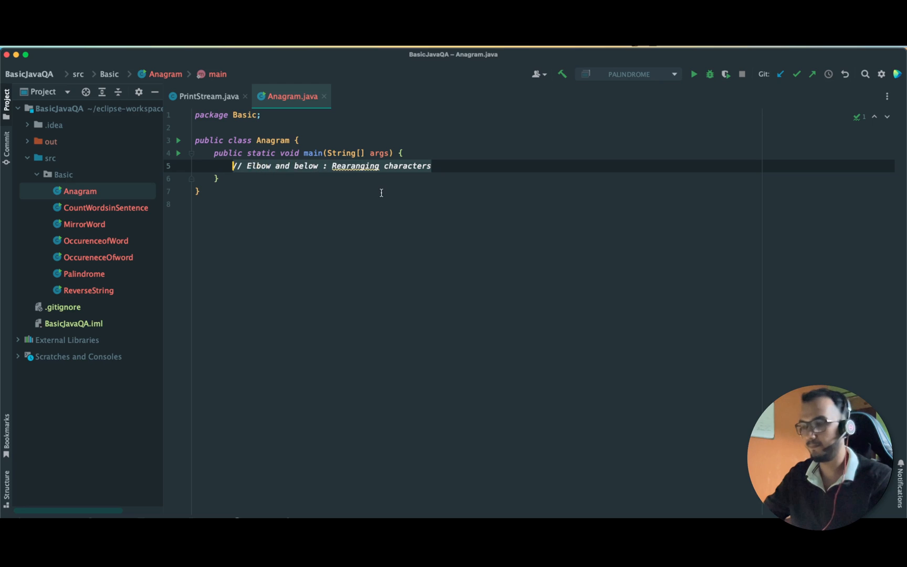
{"action": "key", "text": "Delete"}
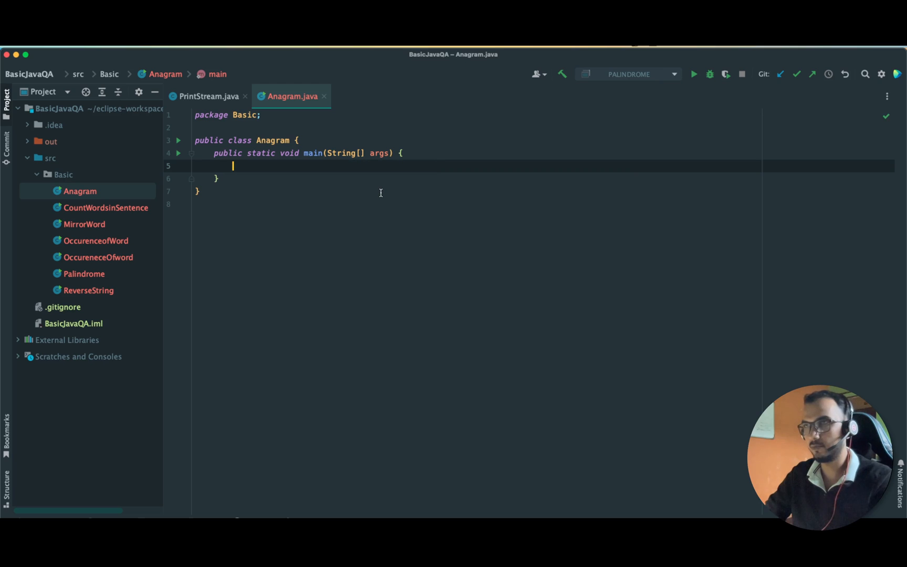
- Declare String str1 = "Elbow" and String str2 = "Below" in main
{"action": "type", "text": "String"}
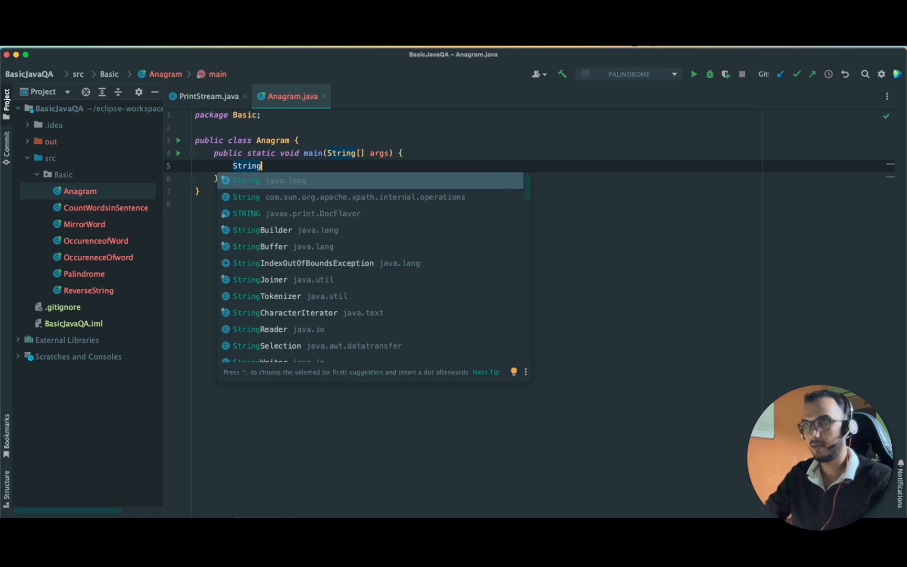
{"action": "type", "text": "str1 ="}
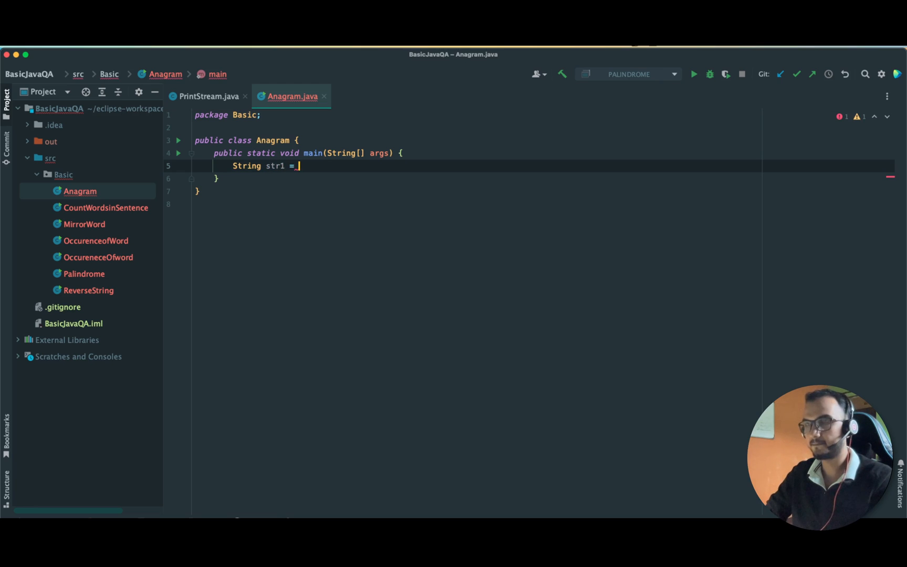
{"action": "type", "text": "\"Elb\""}
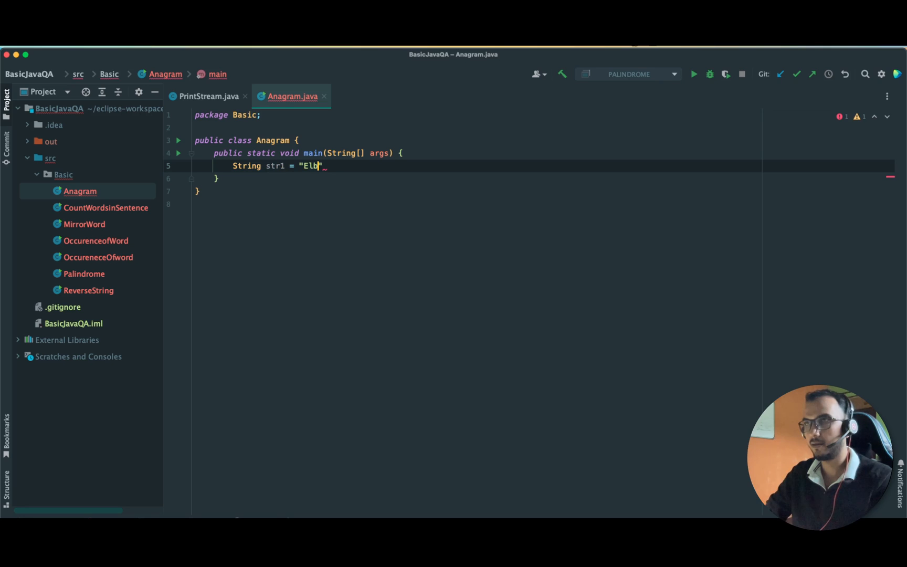
{"action": "type", "text": "ow\";"}
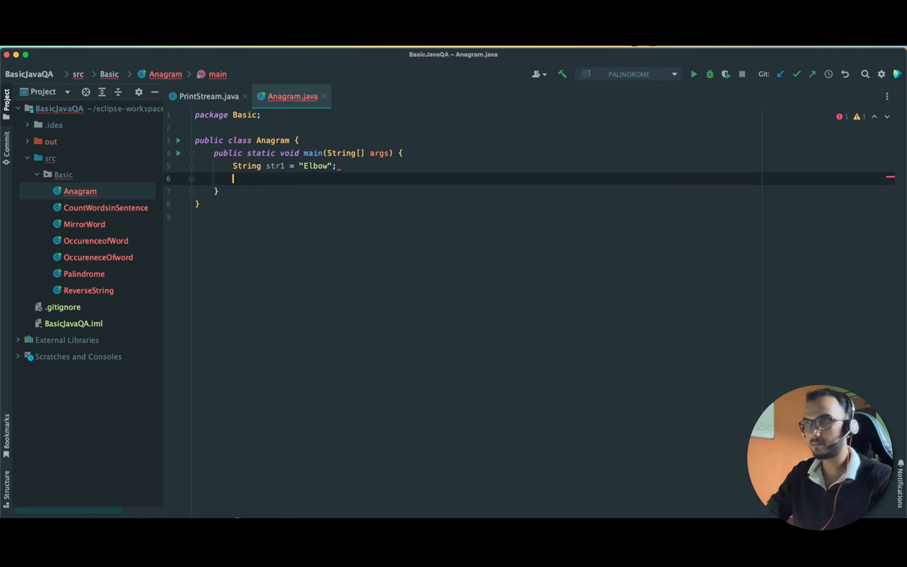
{"action": "type", "text": "String str"}
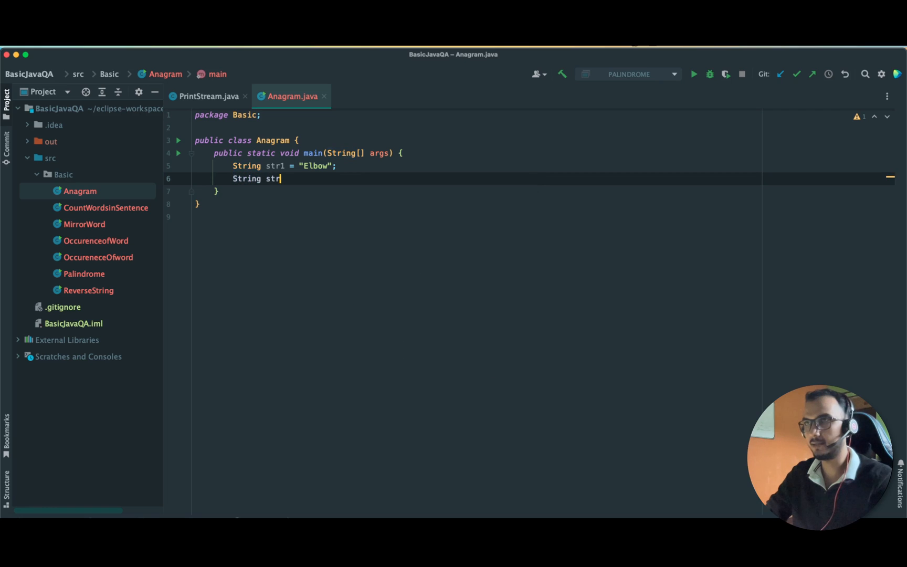
{"action": "type", "text": "2 = \"\""}
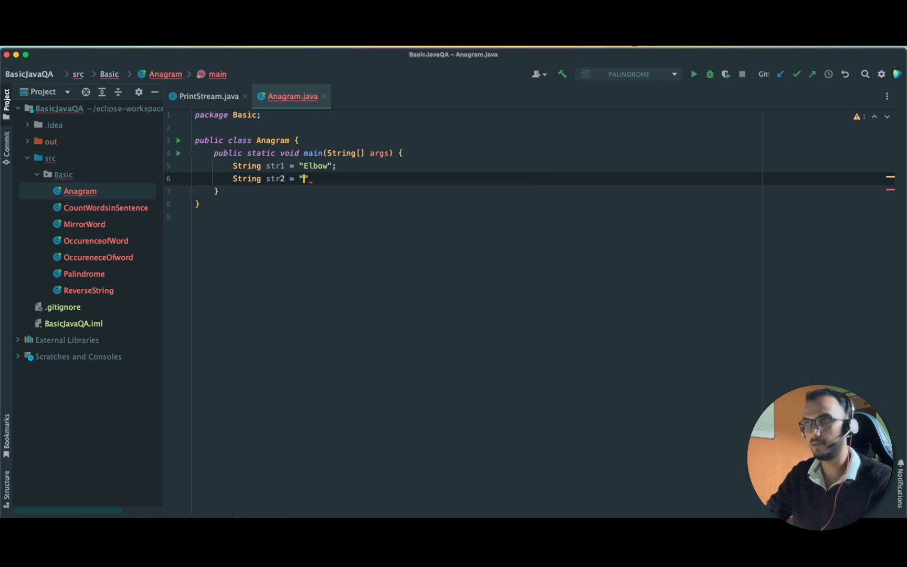
{"action": "type", "text": "Below"}
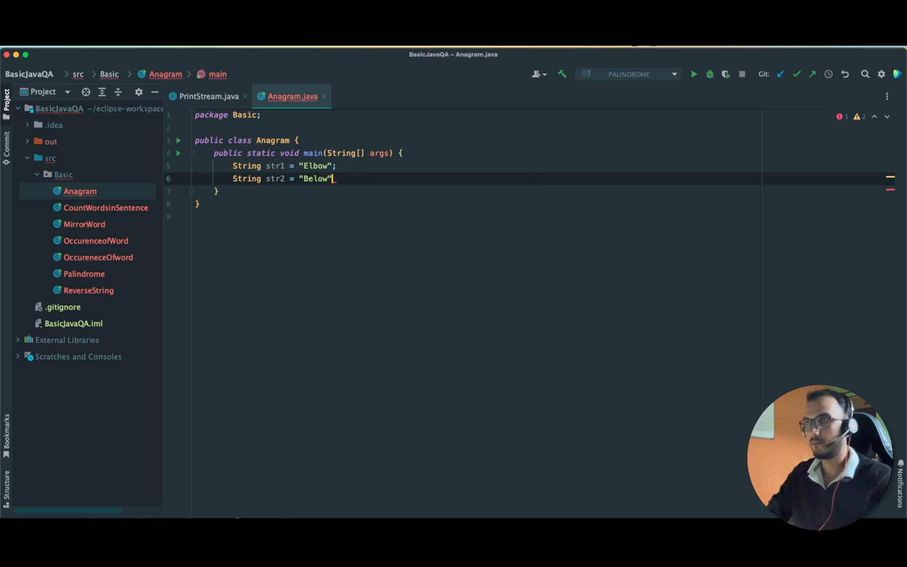
- Add the call isAnagram(str1, str2) after the declarations
{"action": "type", "text": "if"}
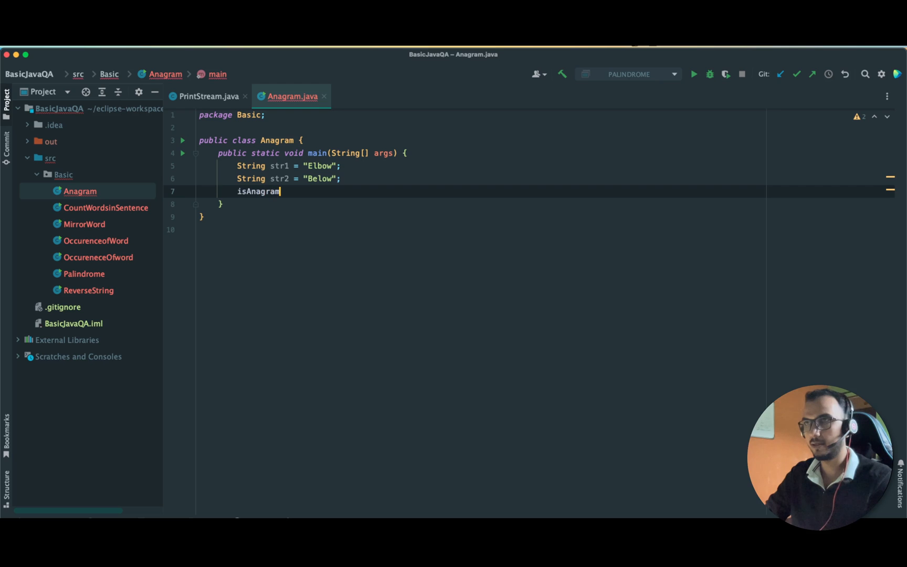
{"action": "type", "text": "(sr"}
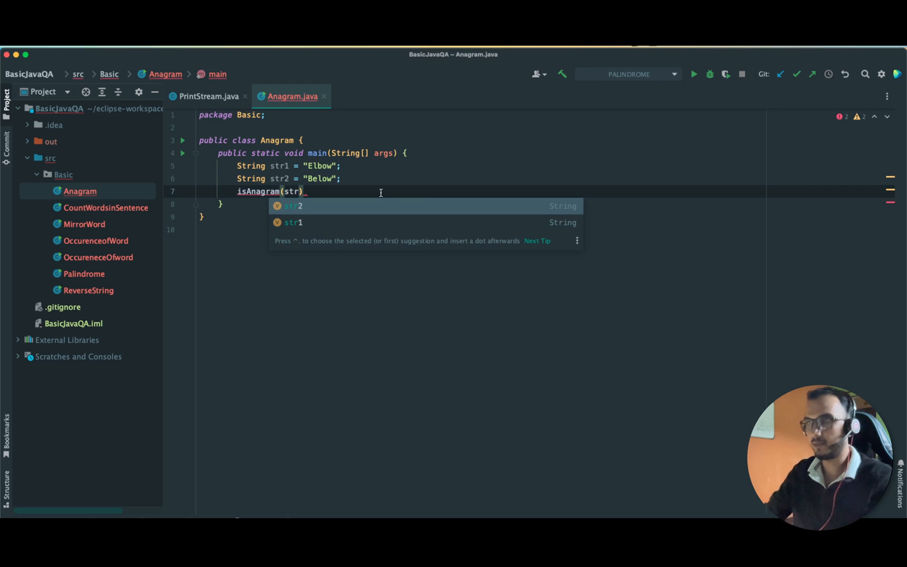
{"action": "type", "text": "1,str2"}
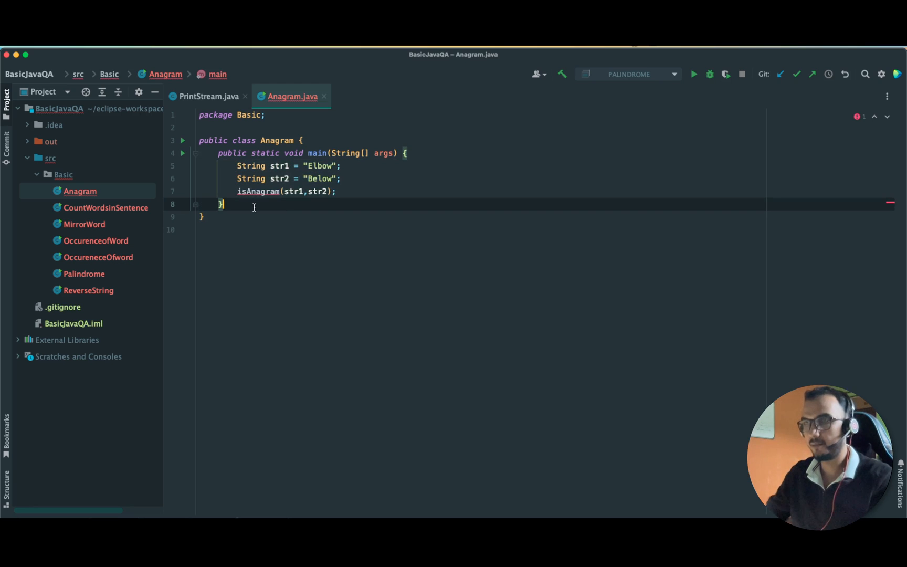
- Write private static void isAnagram(String str1, String str2) with an empty body below main
{"action": "key", "text": "enter"}
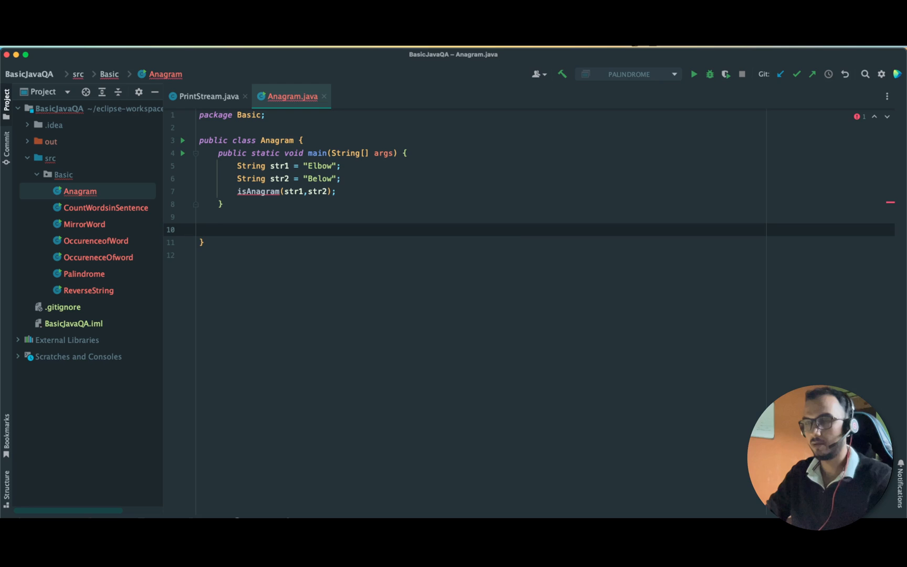
{"action": "type", "text": "private"}
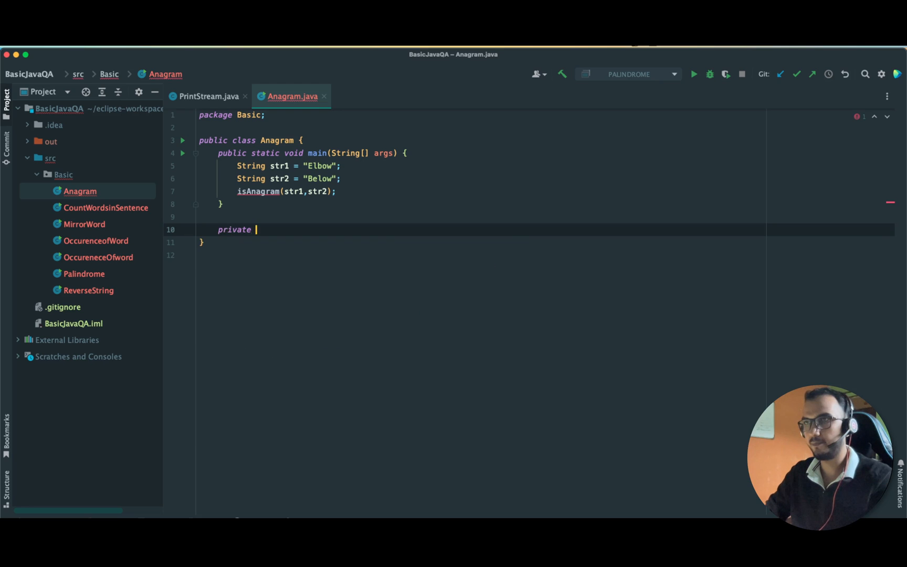
{"action": "type", "text": "static void"}
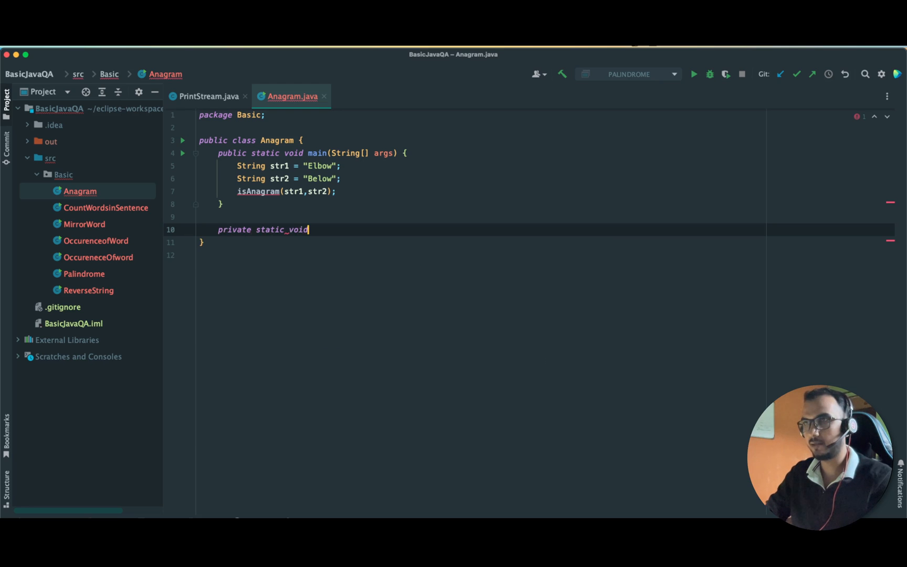
{"action": "type", "text": "isAnagram(String str1"}
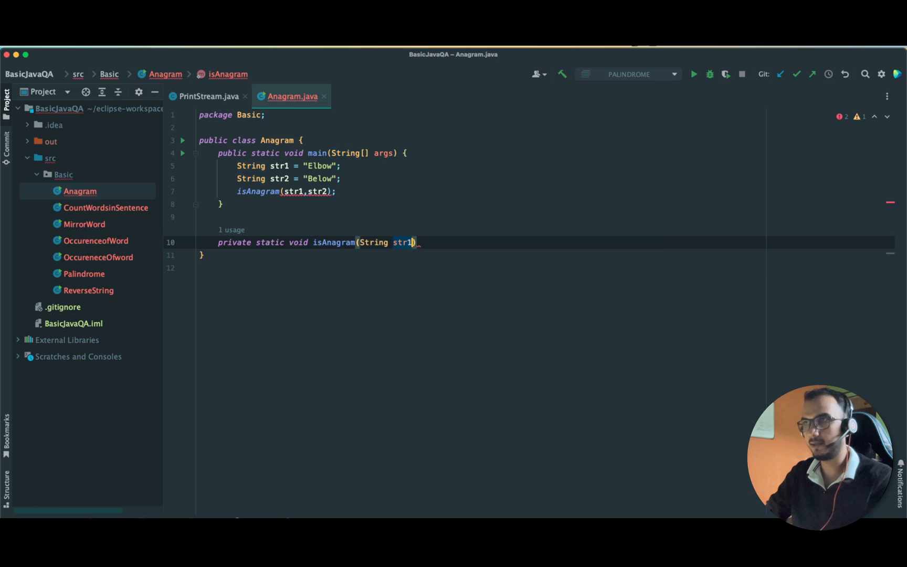
{"action": "type", "text": ",String"}
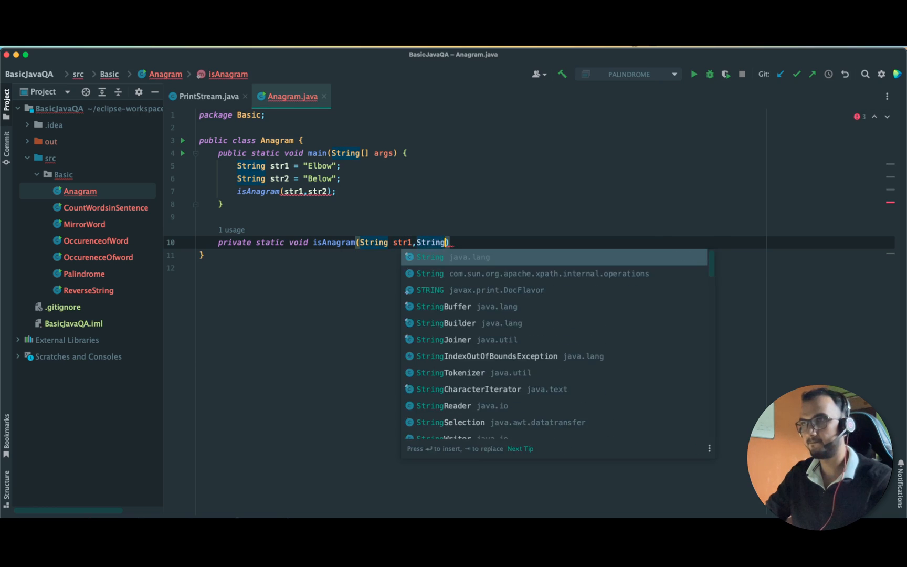
{"action": "type", "text": "str2"}
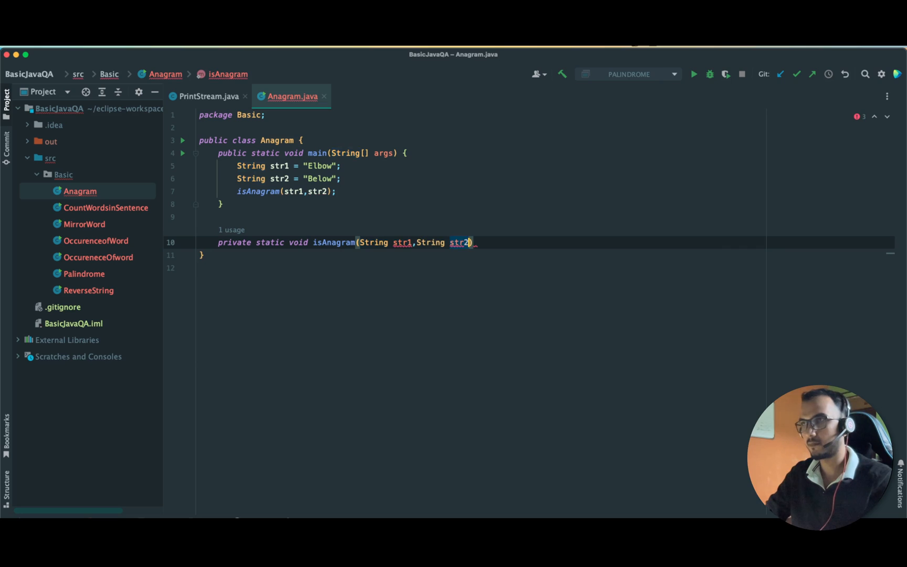
{"action": "type", "text": "{"}
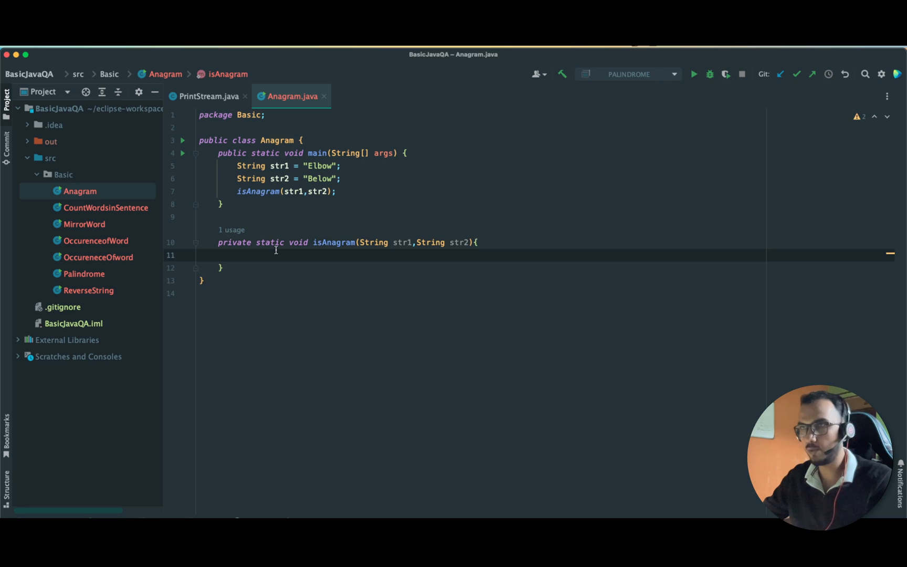
{"action": "mouse_move", "coordinate": [278, 253]}
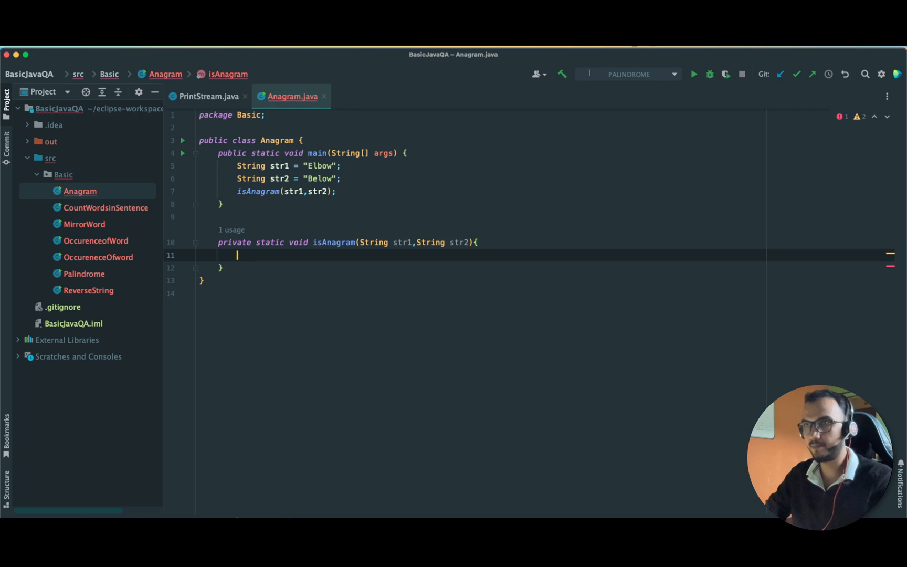
- Add comment '//1. Length not equal , not anagram' and change the return type to boolean
{"action": "type", "text": "//1."}
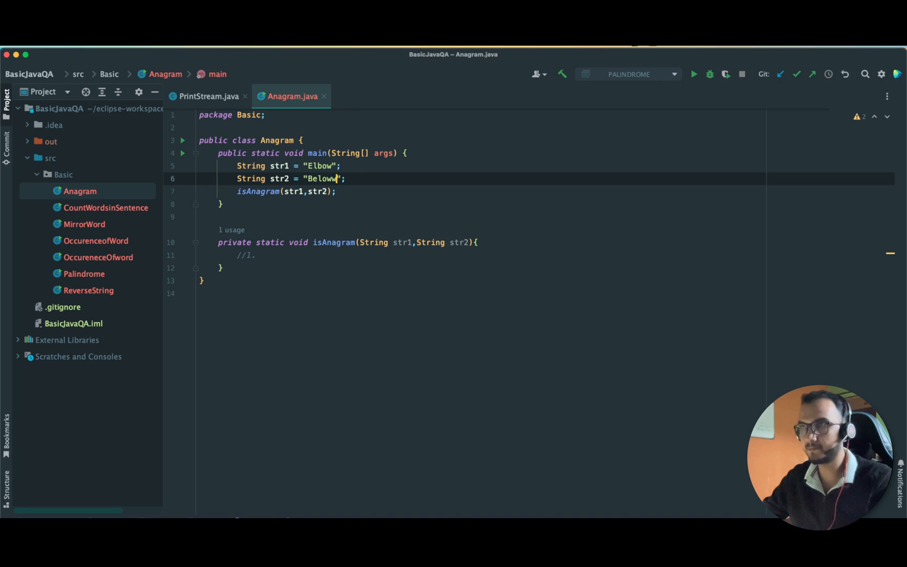
{"action": "type", "text": "ww"}
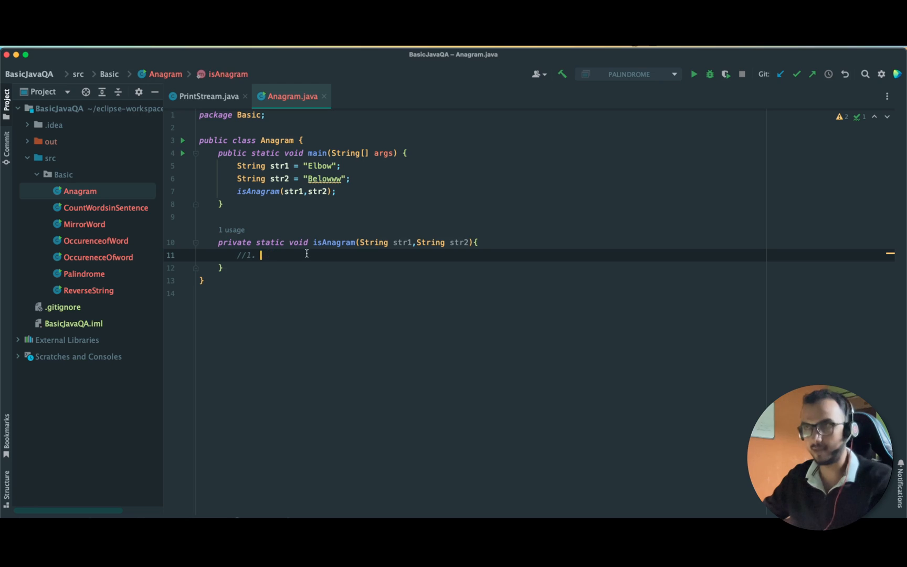
{"action": "type", "text": "Length not equal"}
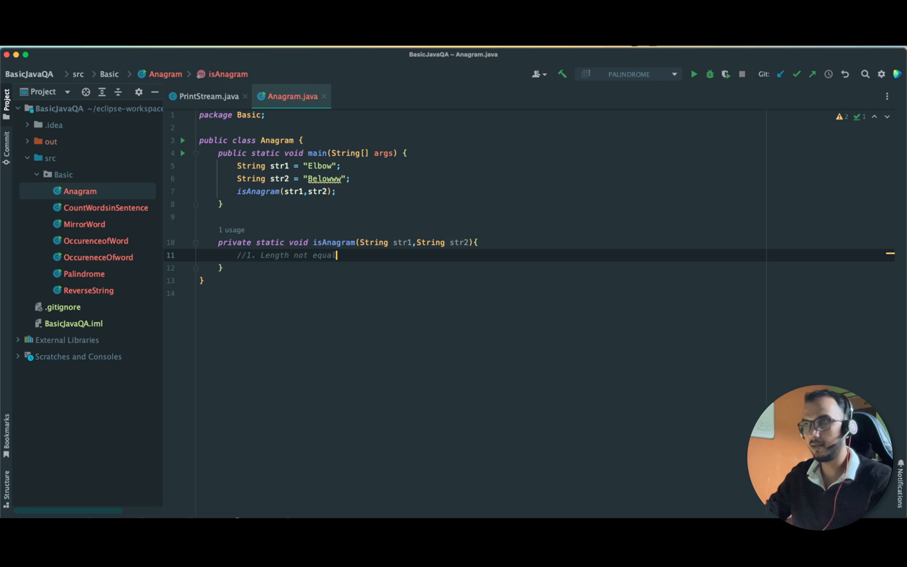
{"action": "type", "text": ", not anagram"}
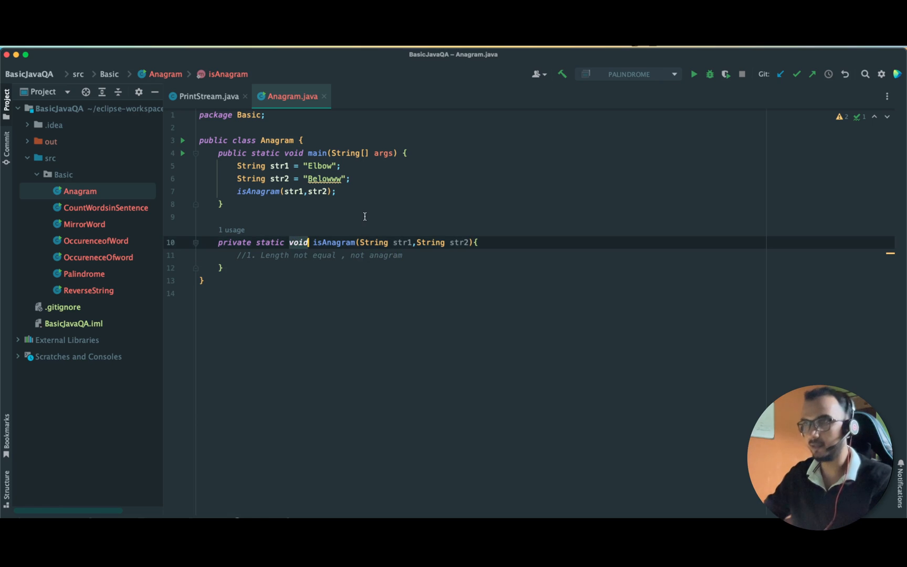
{"action": "type", "text": "boolean"}
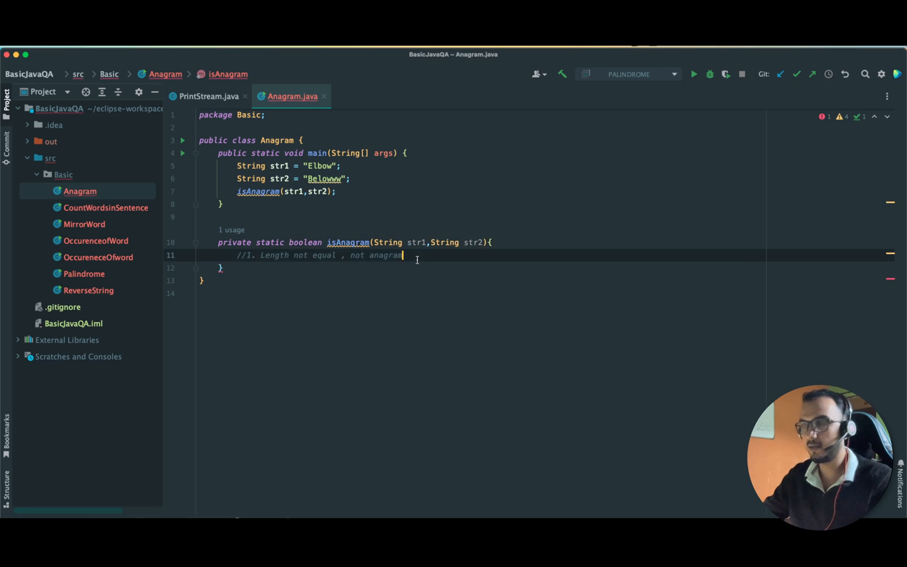
- Add comments '//2. Sort it and compare both' and '//below , below : equal'
{"action": "type", "text": "//2."}
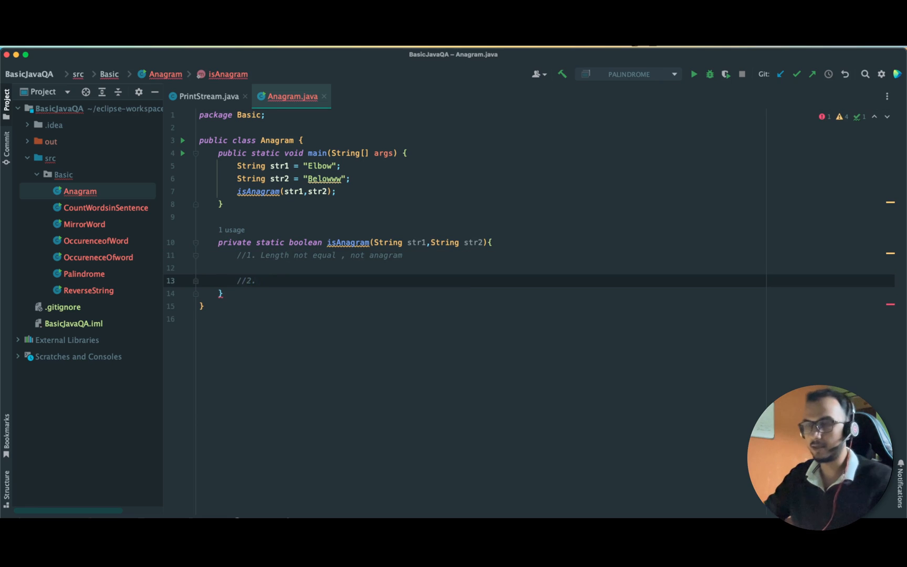
{"action": "type", "text": "Sort it and"}
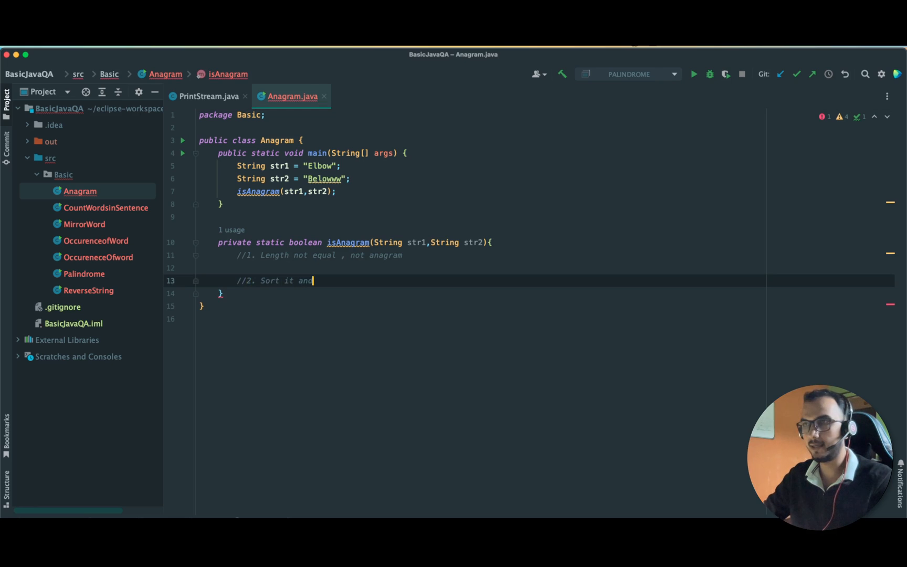
{"action": "type", "text": "compare bo"}
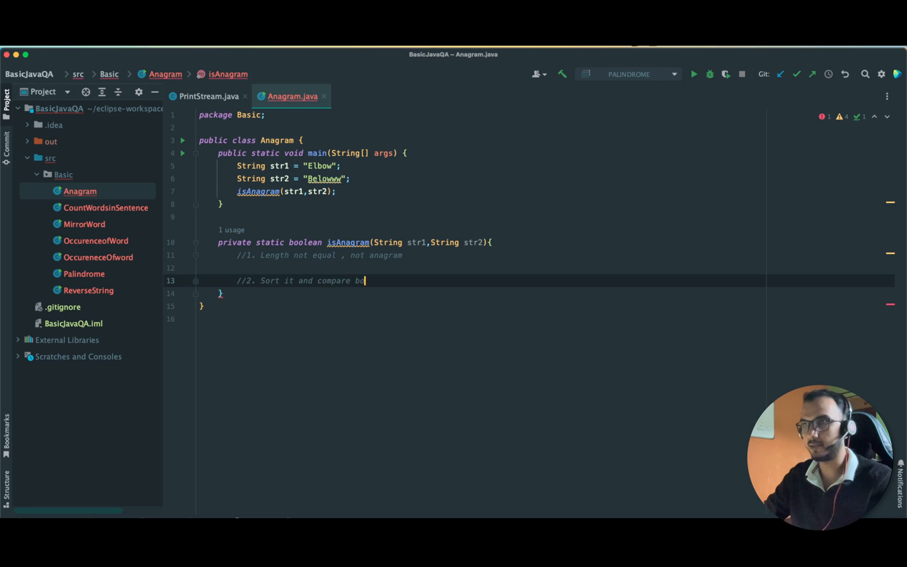
{"action": "type", "text": "th"}
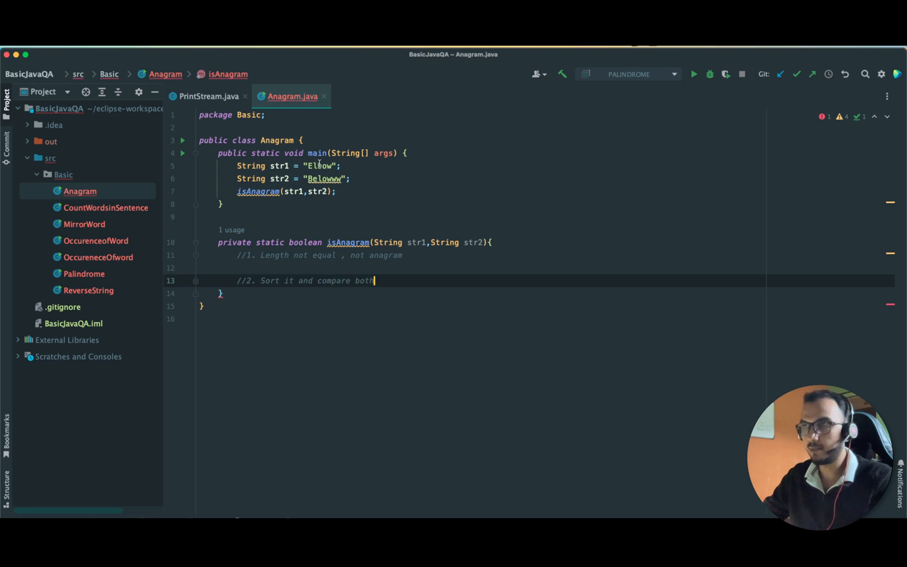
{"action": "key", "text": "enter"}
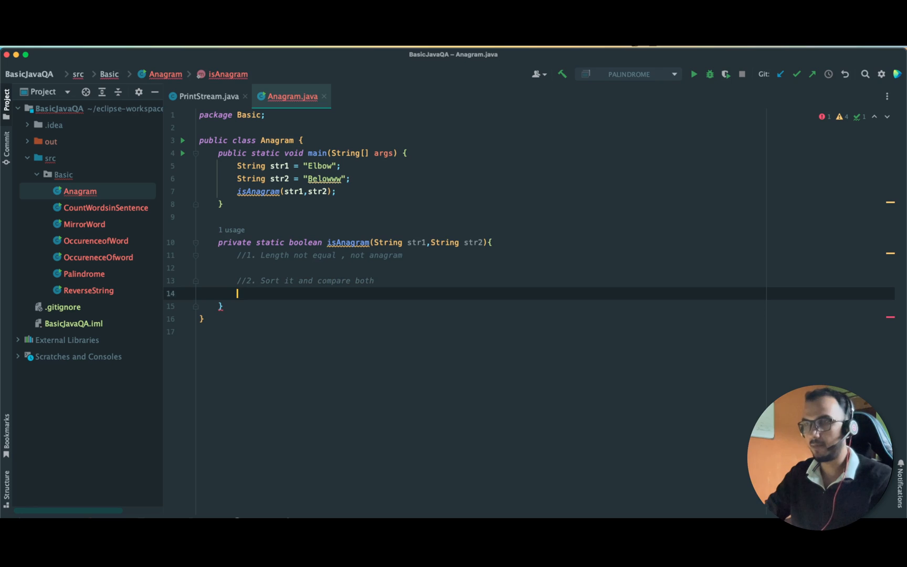
{"action": "type", "text": "//"}
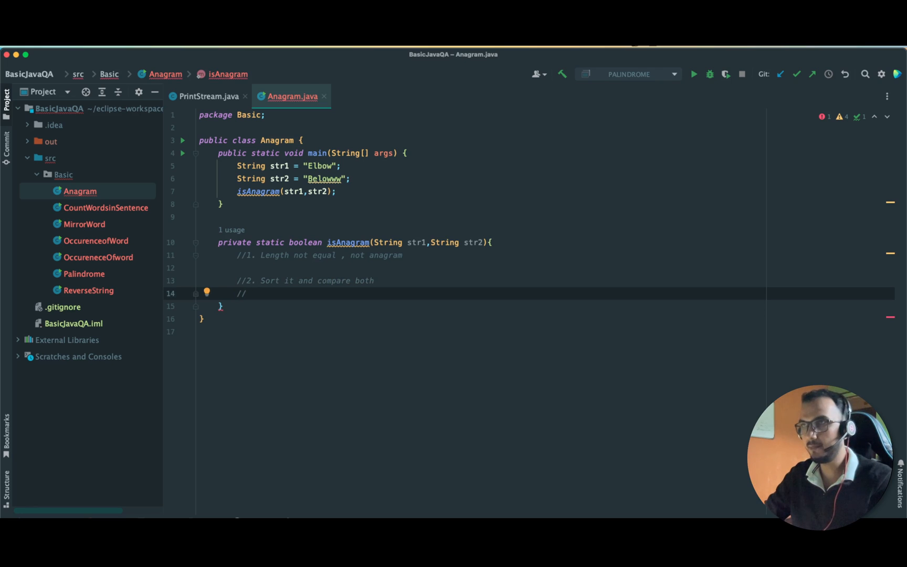
{"action": "type", "text": "b"}
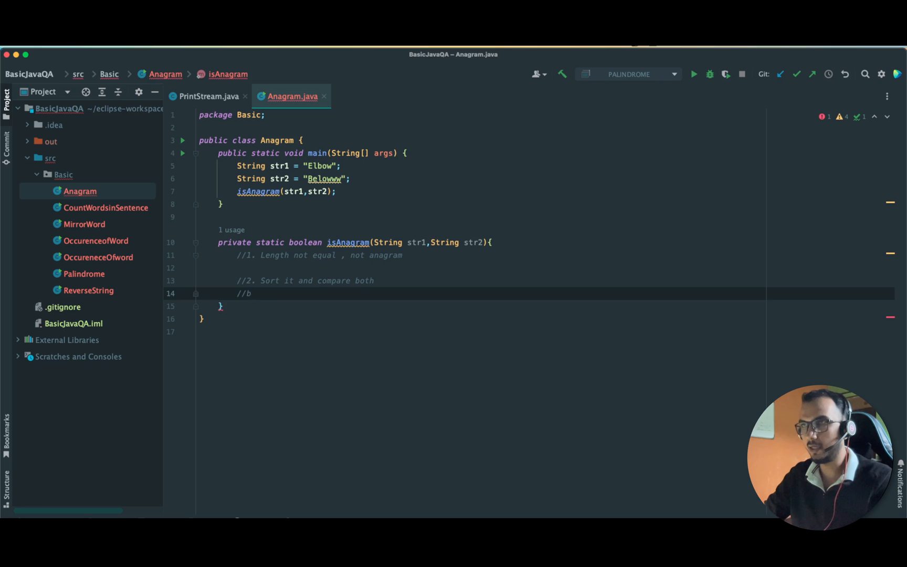
{"action": "type", "text": "elow"}
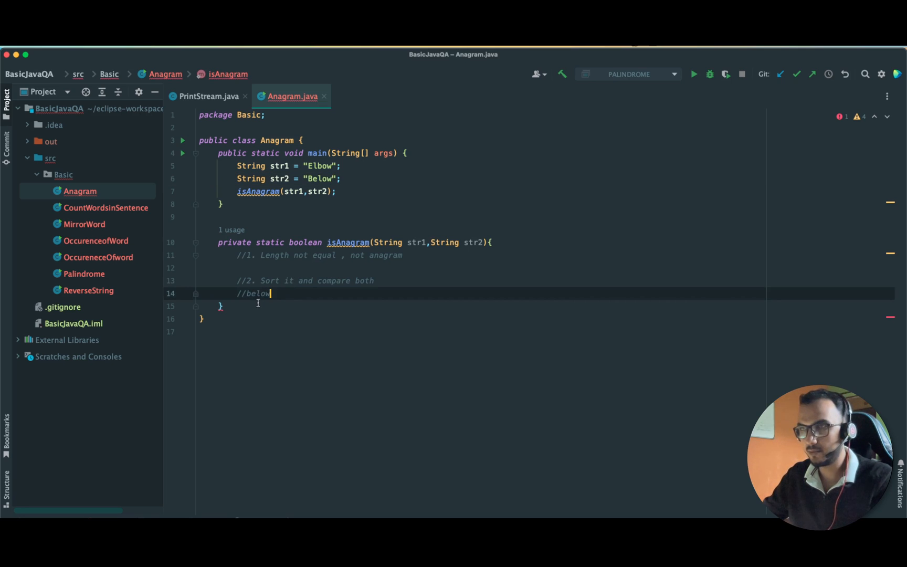
{"action": "mouse_move", "coordinate": [273, 294]}
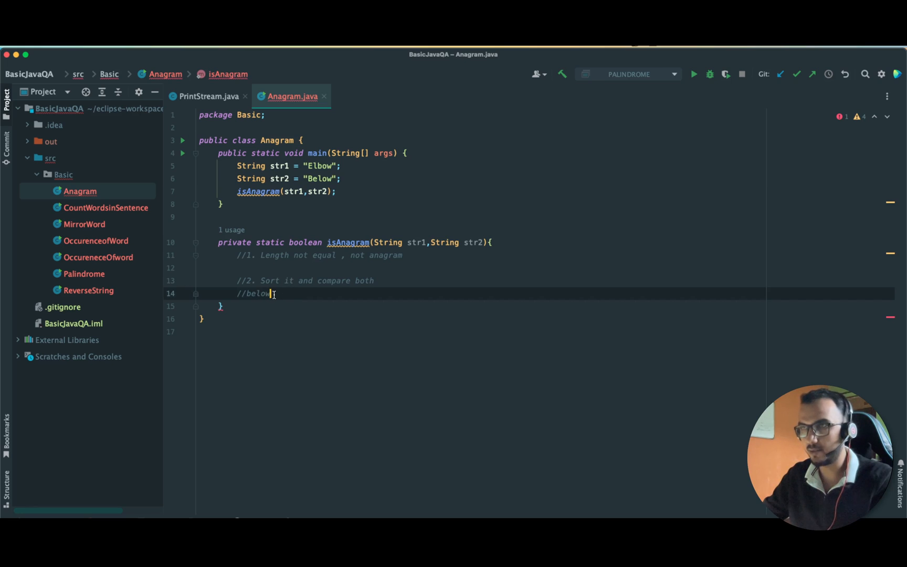
{"action": "type", "text": ", below :"}
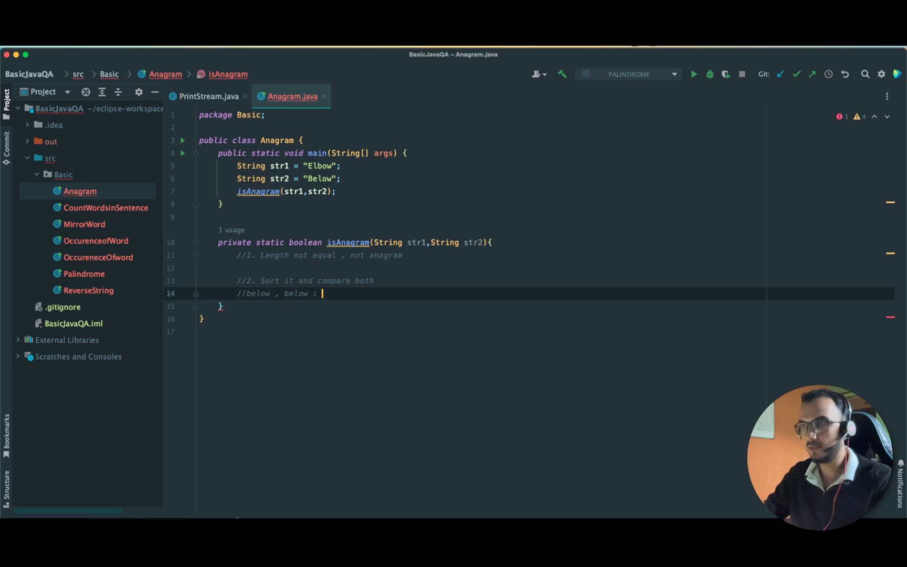
{"action": "type", "text": "equal"}
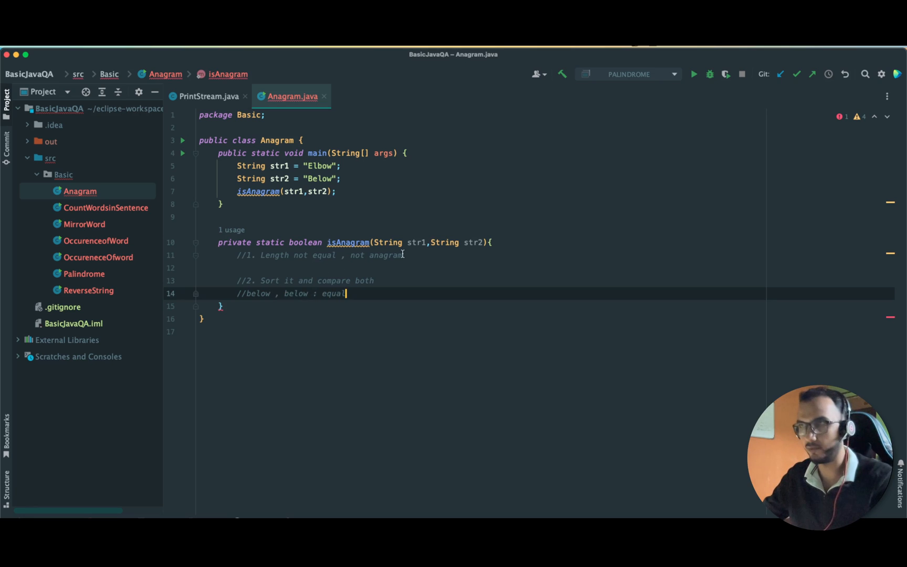
{"action": "key", "text": "enter"}
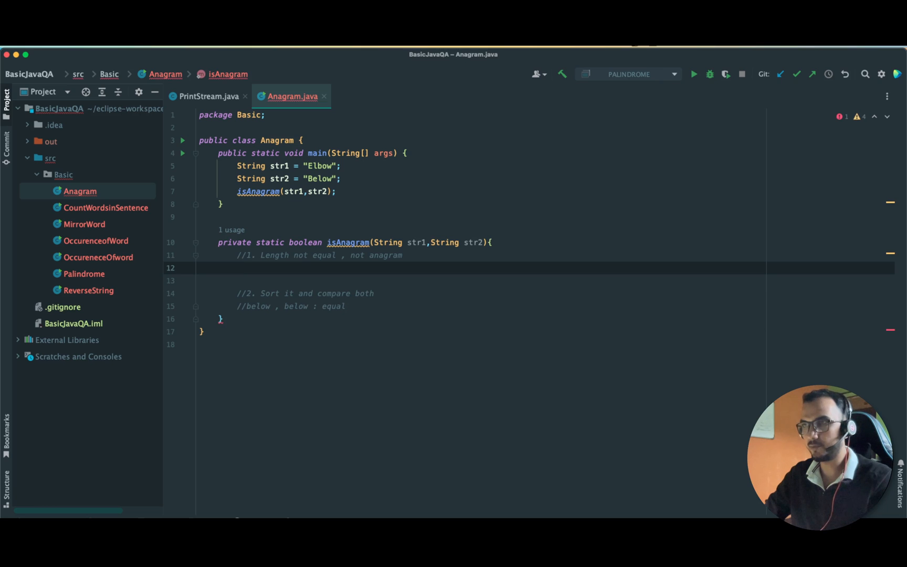
- Write if(str1.length() != str2.length()) return false; under the first comment
{"action": "type", "text": "if(str1"}
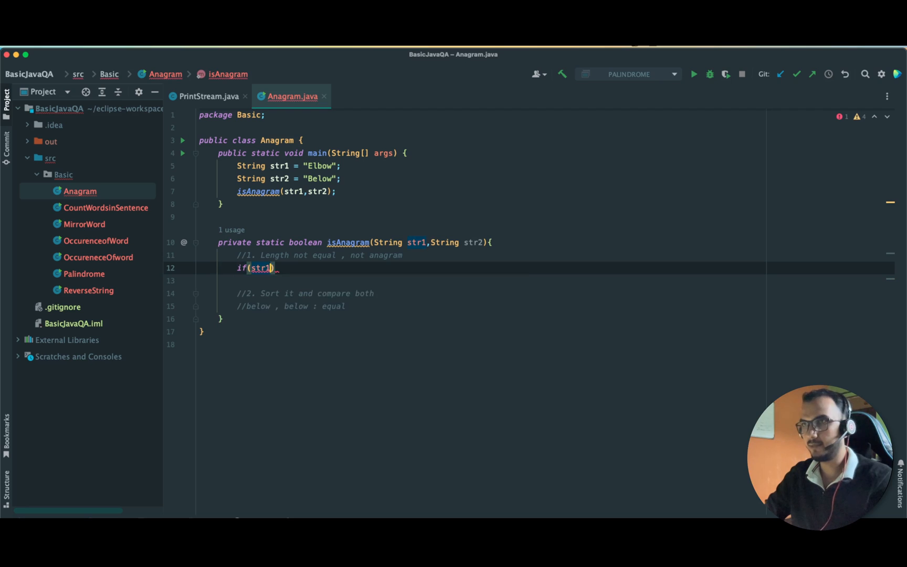
{"action": "type", "text": ".length()"}
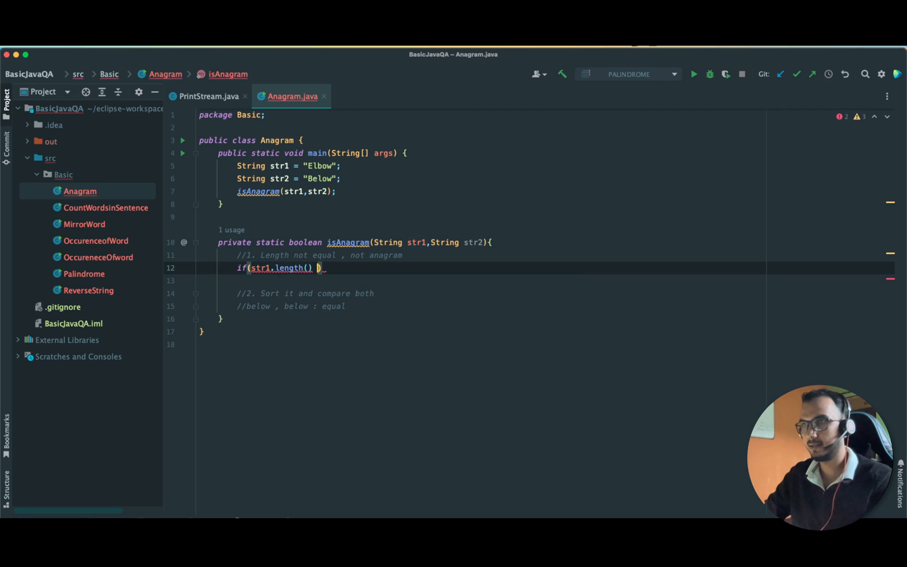
{"action": "type", "text": "!="}
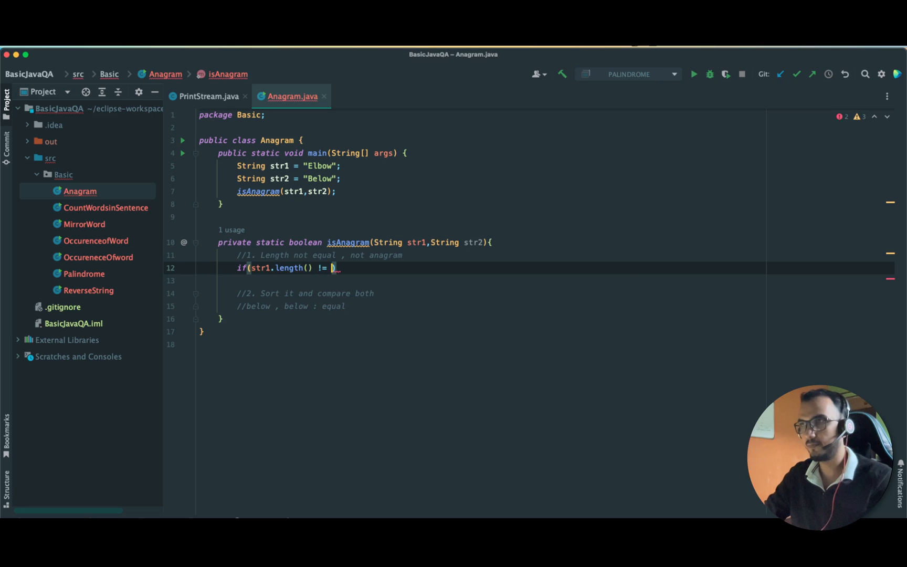
{"action": "type", "text": "str2)"}
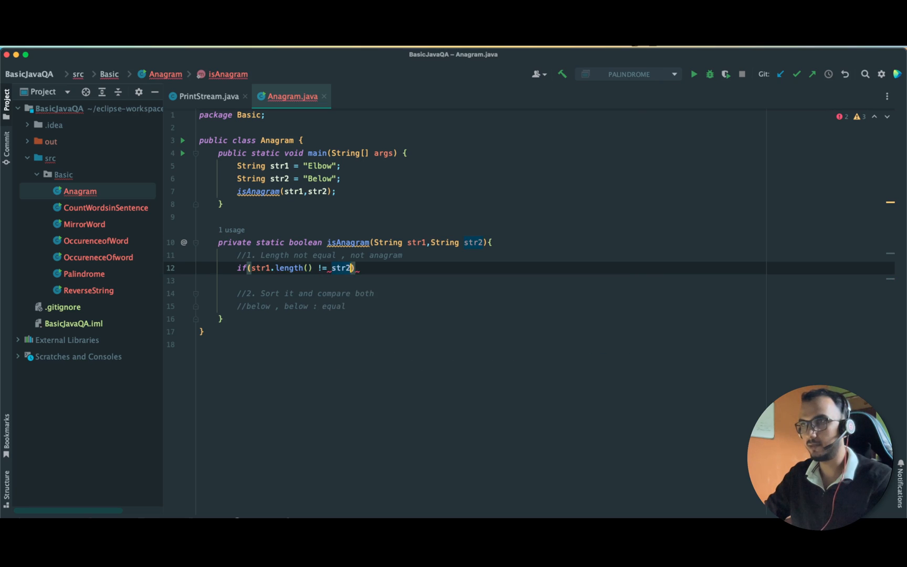
{"action": "type", "text": ".length()"}
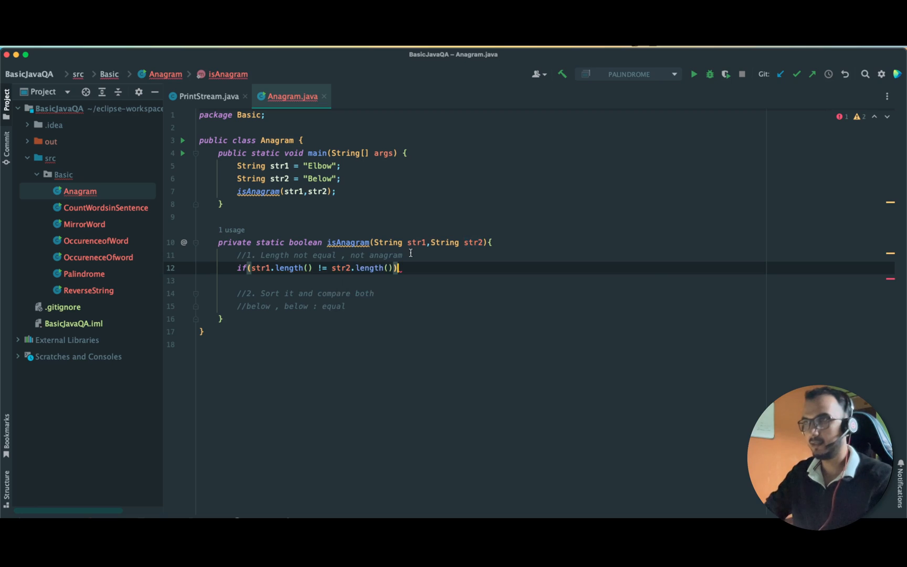
{"action": "type", "text": "return false;"}
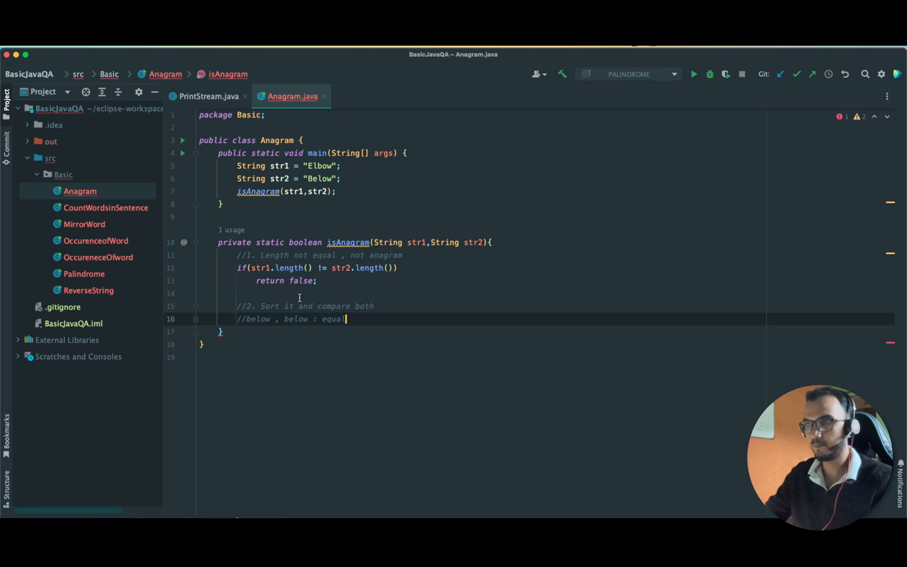
{"action": "mouse_move", "coordinate": [359, 319]}
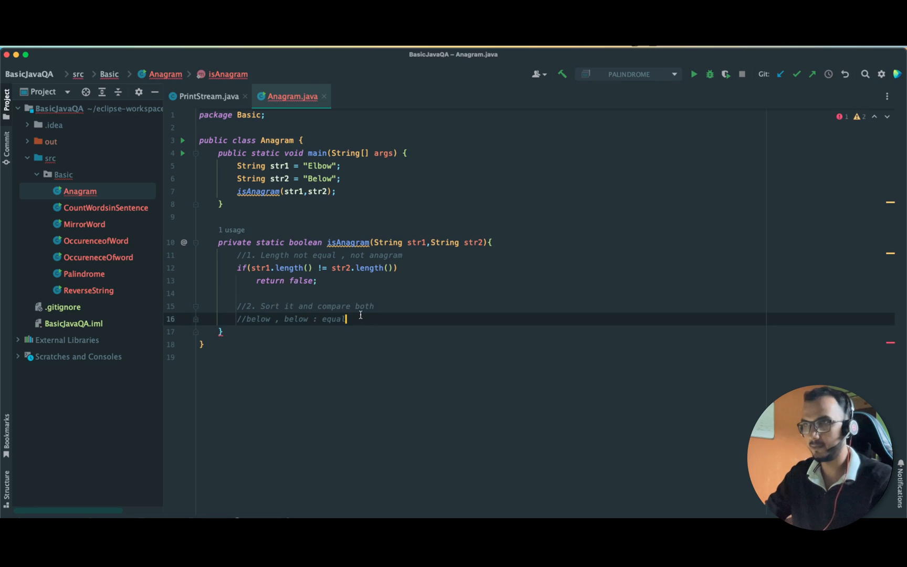
{"action": "key", "text": "enter"}
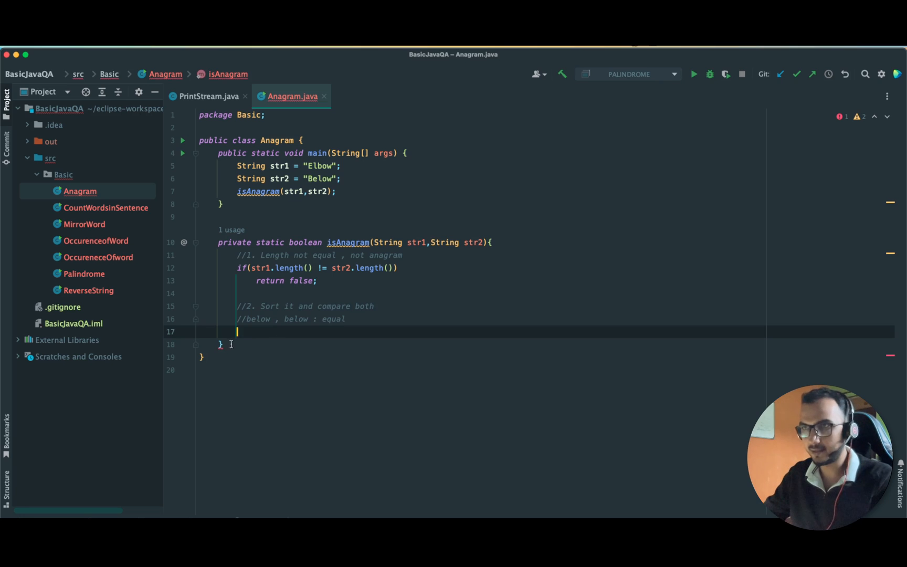
{"action": "mouse_move", "coordinate": [267, 284]}
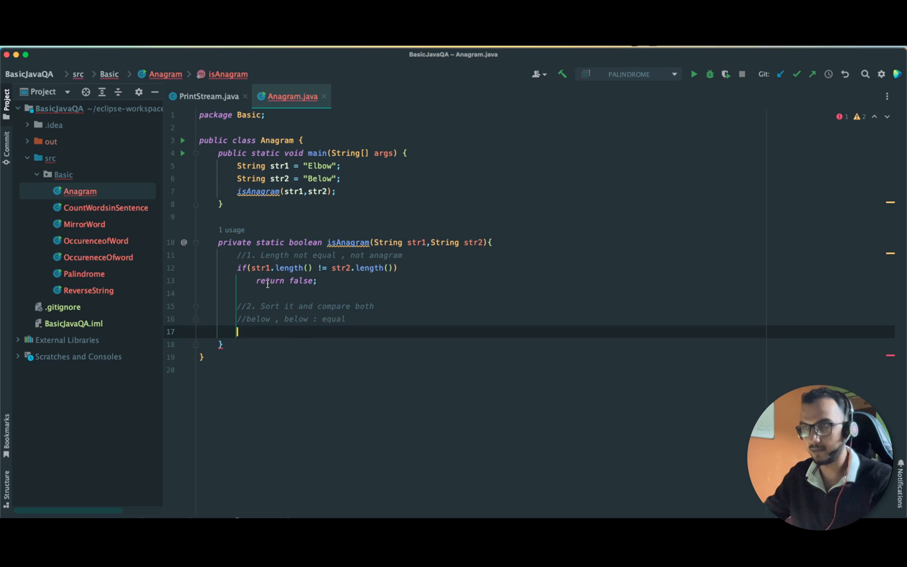
{"action": "mouse_move", "coordinate": [254, 337]}
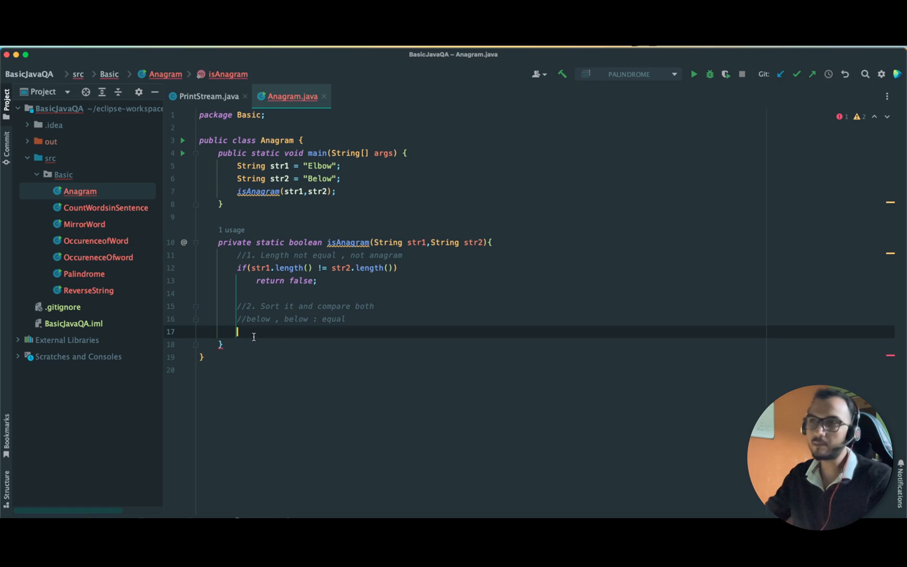
{"action": "double_click", "coordinate": [269, 305]}
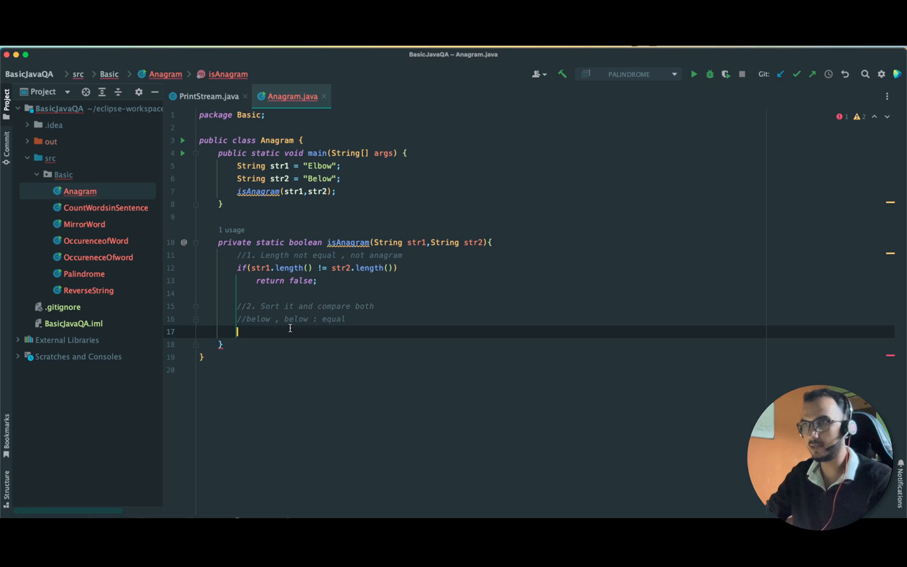
- Declare char[] c1 = str1.toCharArray(); under the sort comment
{"action": "type", "text": "str1"}
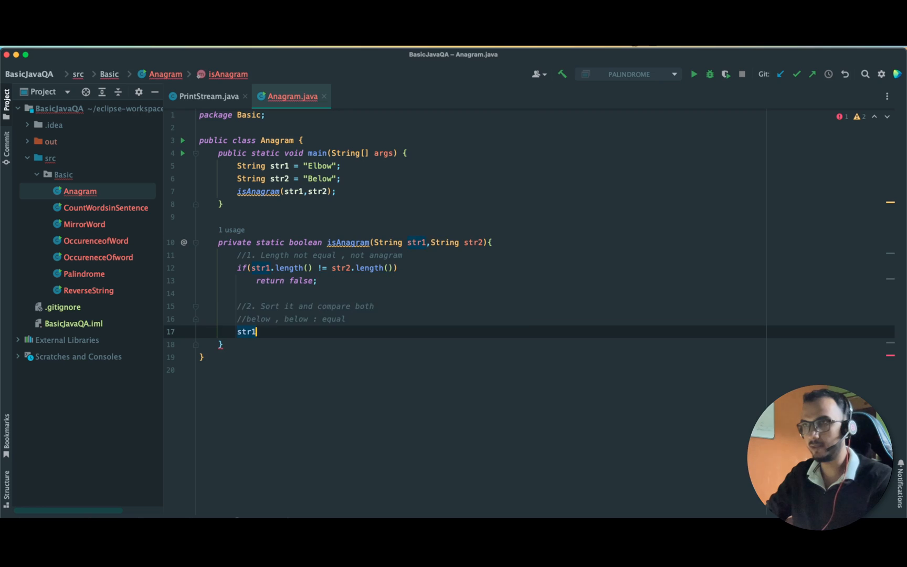
{"action": "type", "text": ".to"}
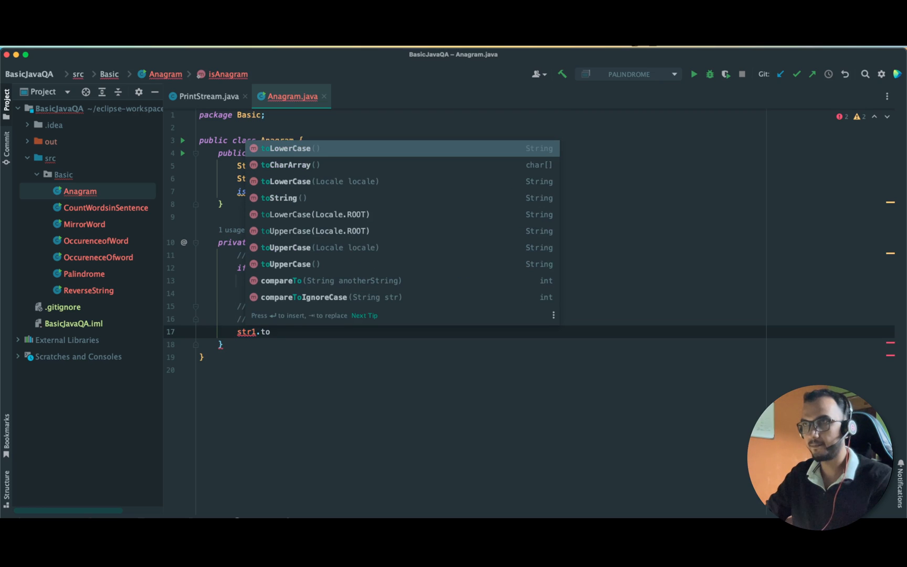
{"action": "left_click", "coordinate": [290, 165]}
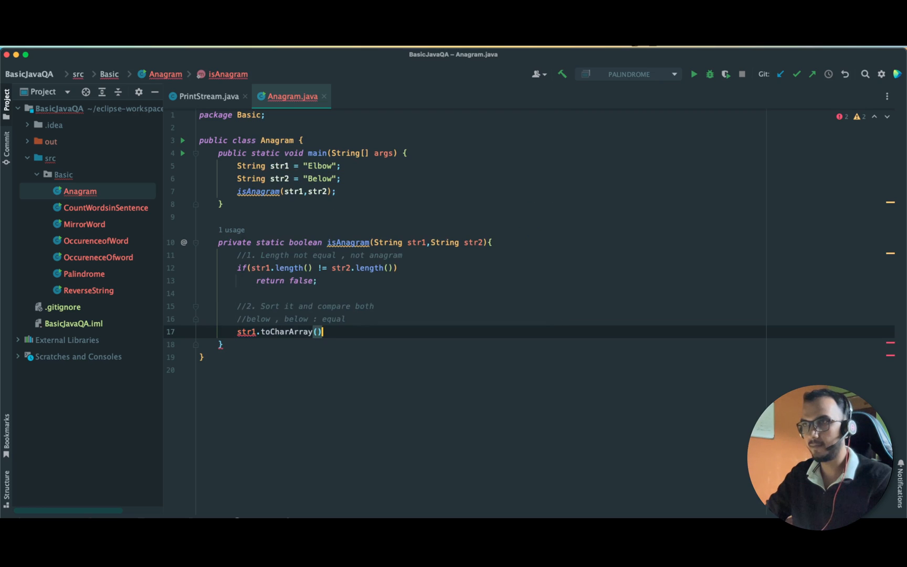
{"action": "type", "text": ";"}
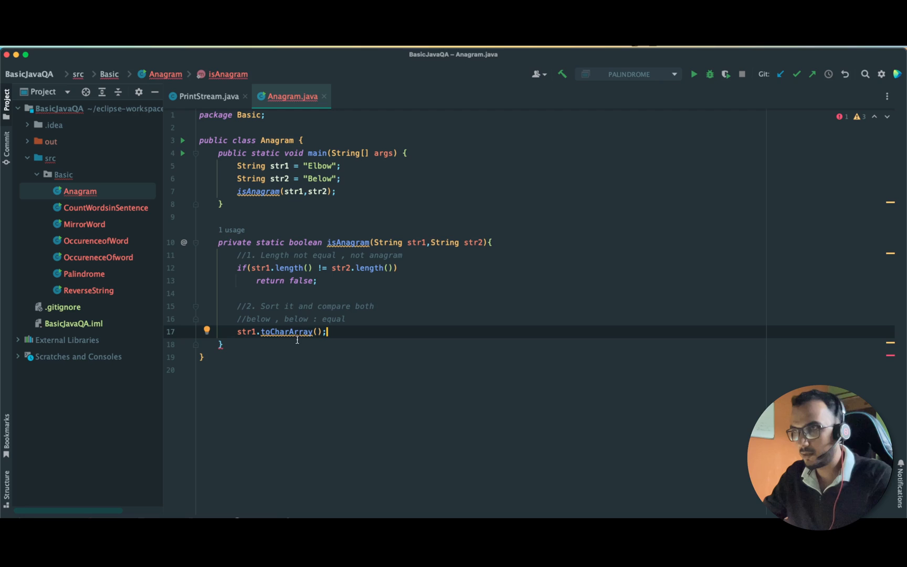
{"action": "mouse_move", "coordinate": [297, 331]}
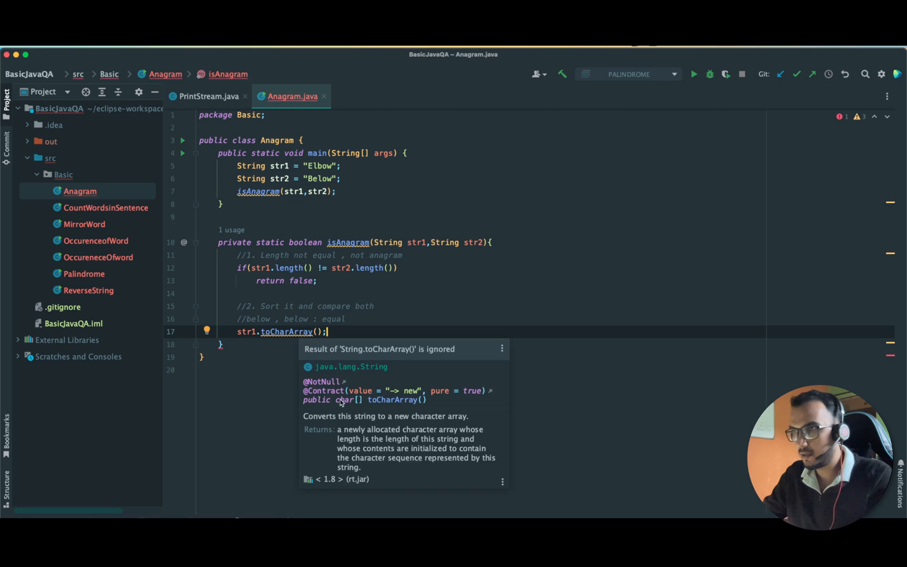
{"action": "left_click", "coordinate": [238, 331]}
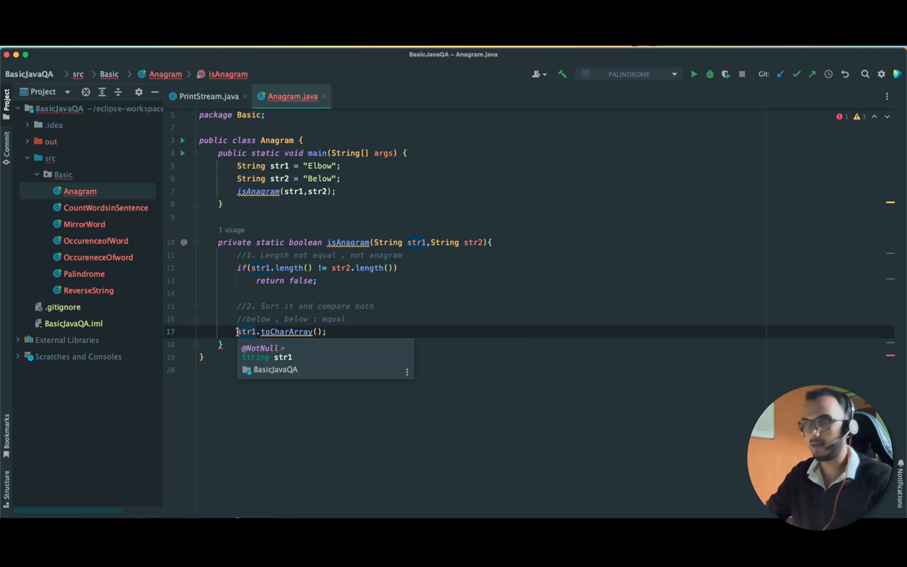
{"action": "type", "text": "ch"}
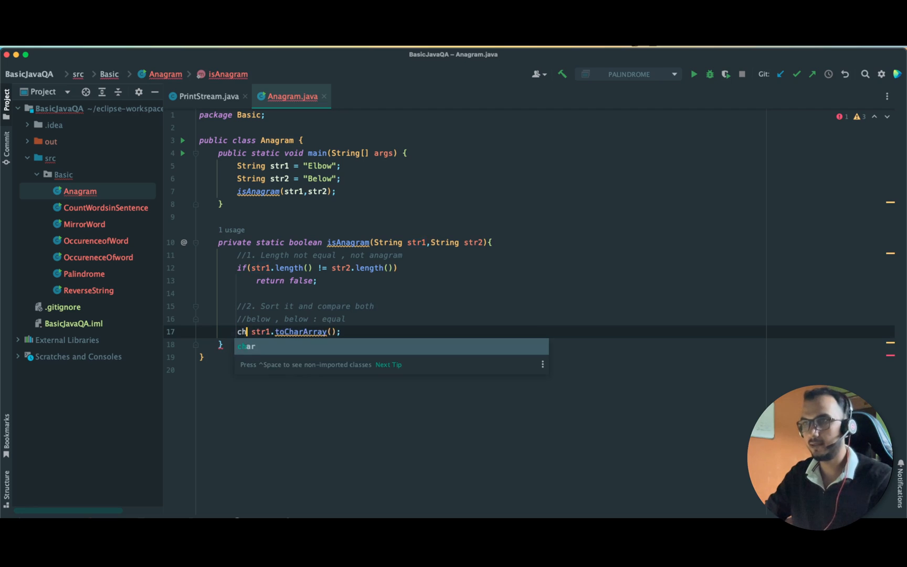
{"action": "key", "text": "Tab"}
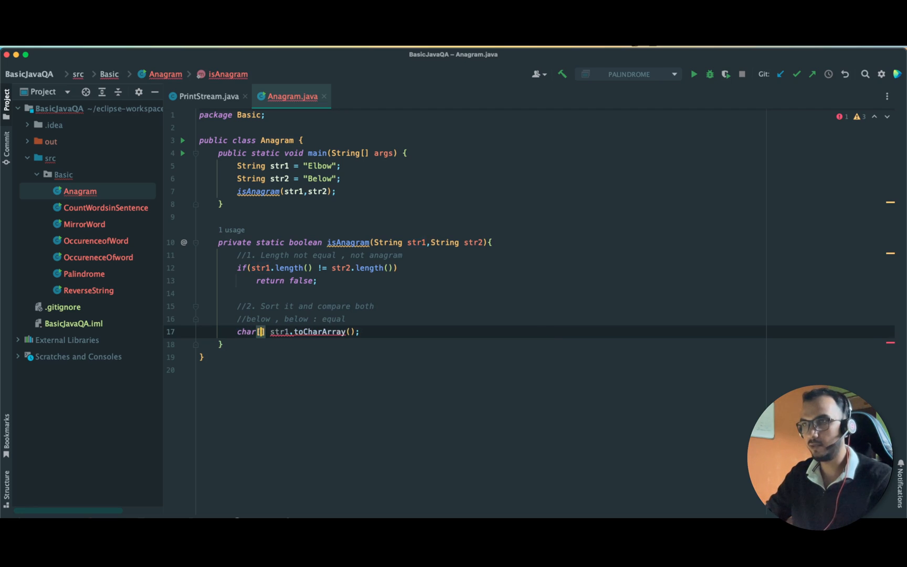
{"action": "type", "text": "s1"}
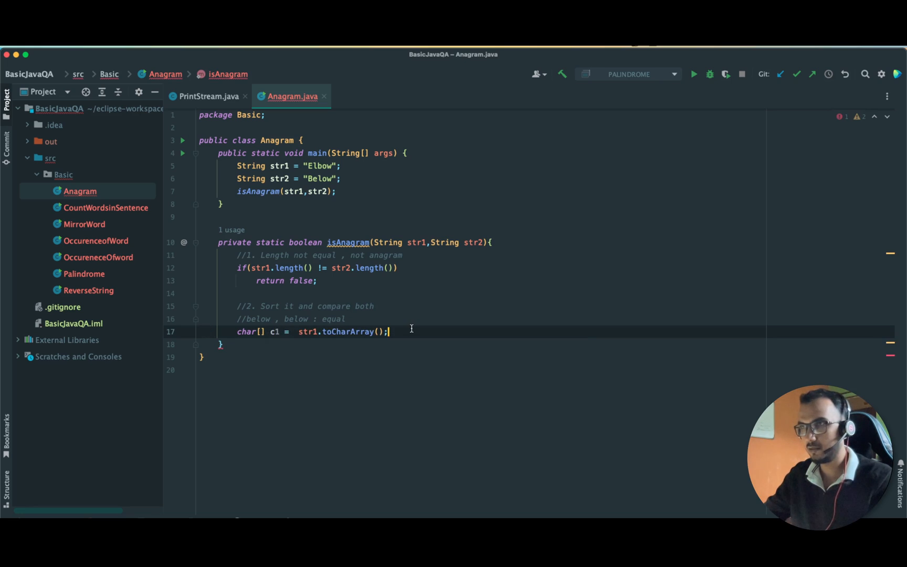
- Declare char[] c2 = str2.toCharArray(); on the next line
{"action": "type", "text": "char["}
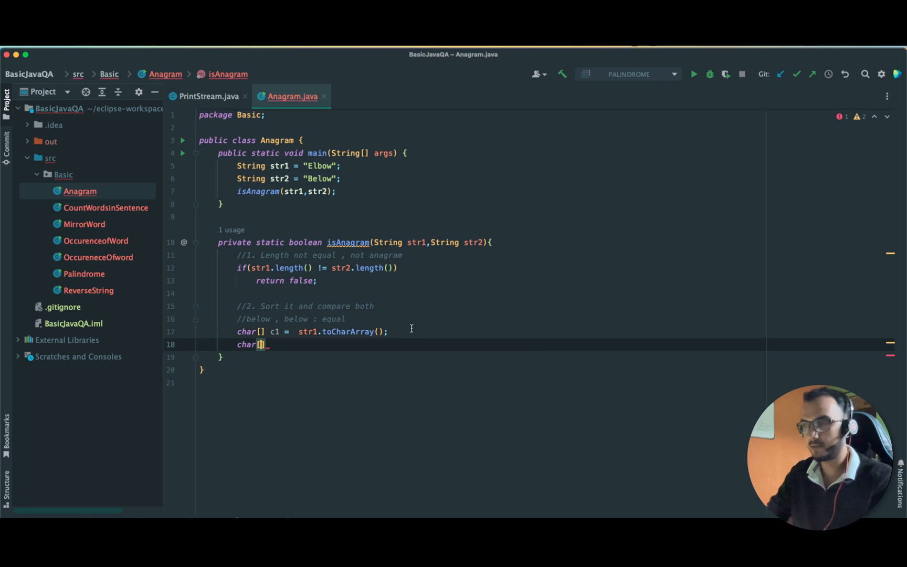
{"action": "type", "text": "c2"}
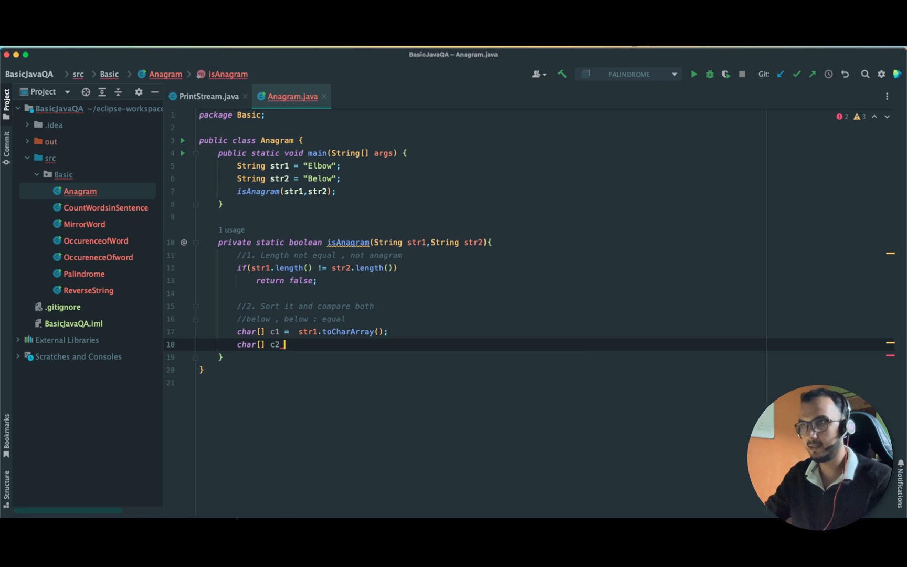
{"action": "type", "text": "= str2."}
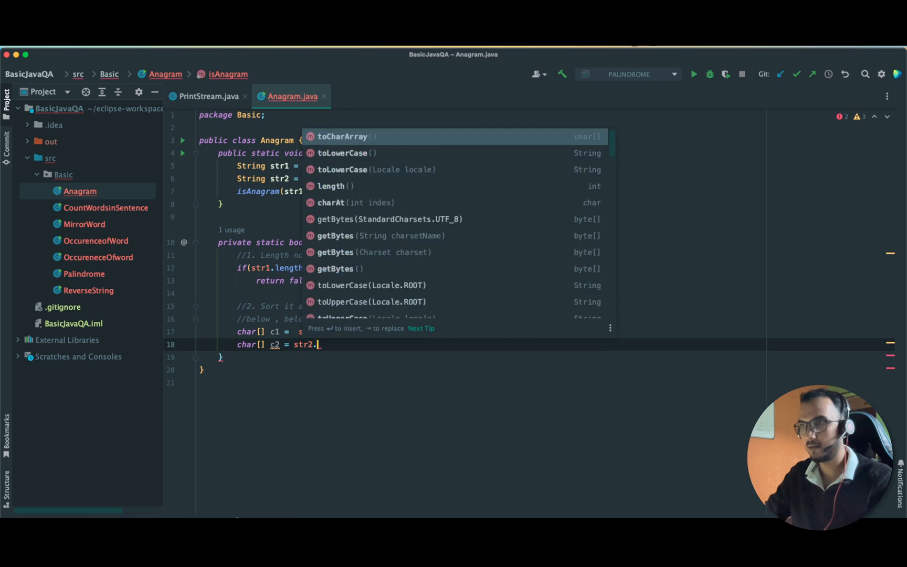
{"action": "key", "text": "Enter"}
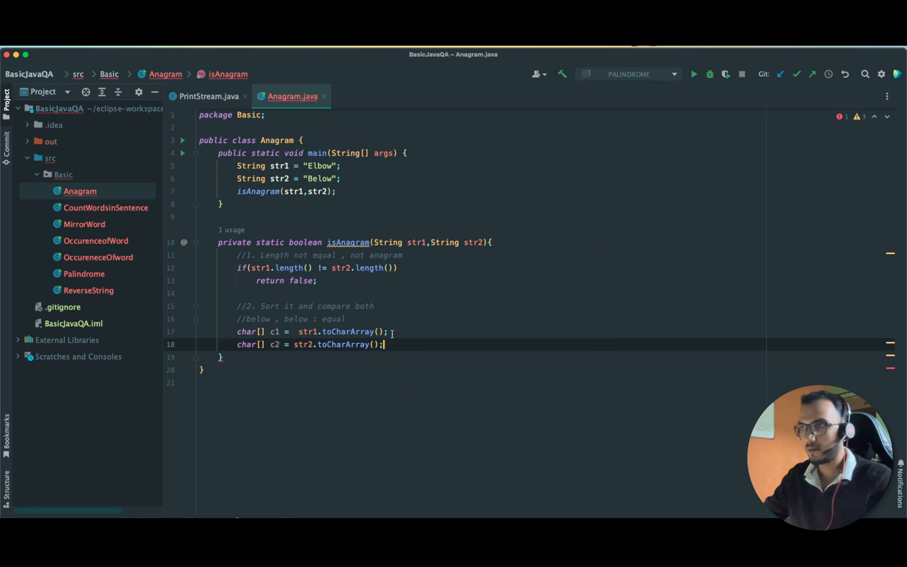
{"action": "key", "text": "Enter"}
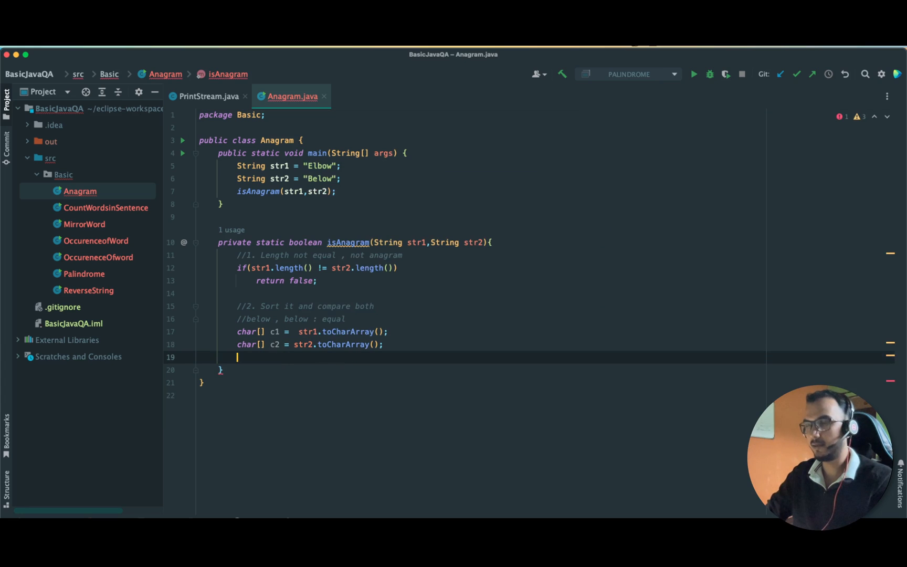
- Add Arrays.sort(c1); and Arrays.sort(c2); with java.util.Arrays imported
{"action": "type", "text": "Arrays.s"}
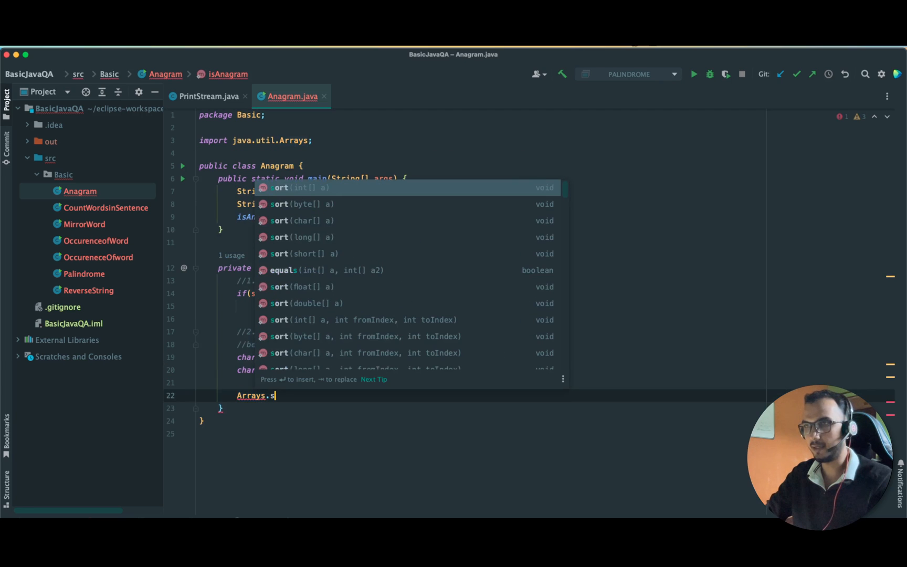
{"action": "left_click", "coordinate": [279, 188]}
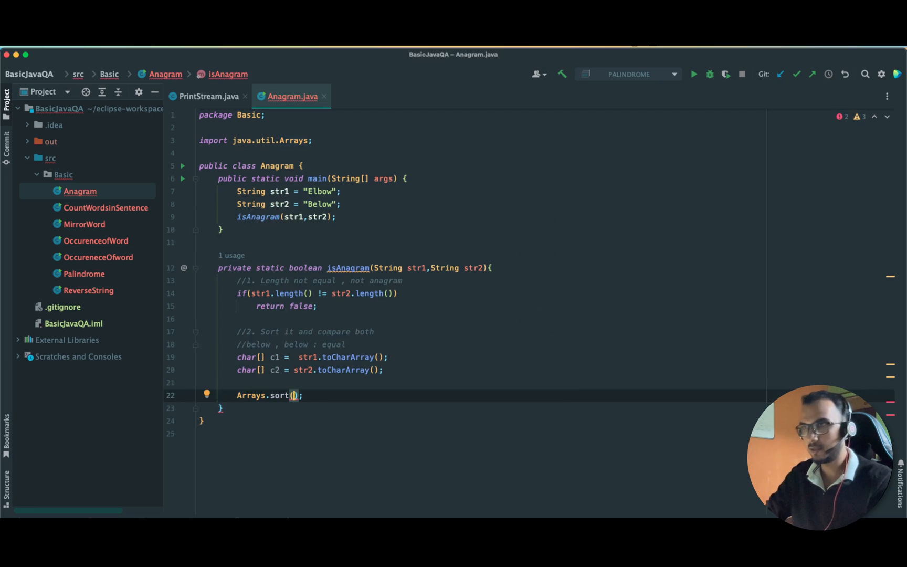
{"action": "type", "text": "c1"}
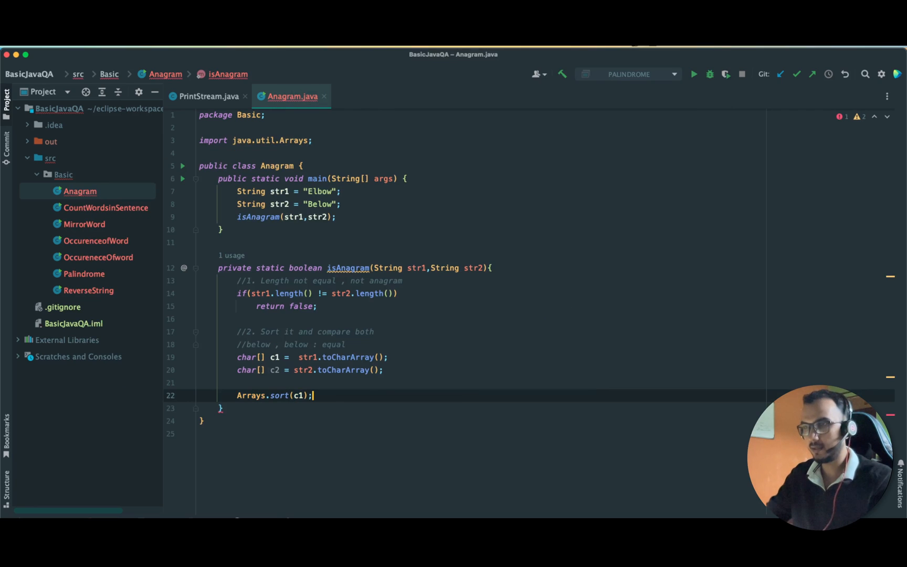
{"action": "type", "text": "Arrays.sort();"}
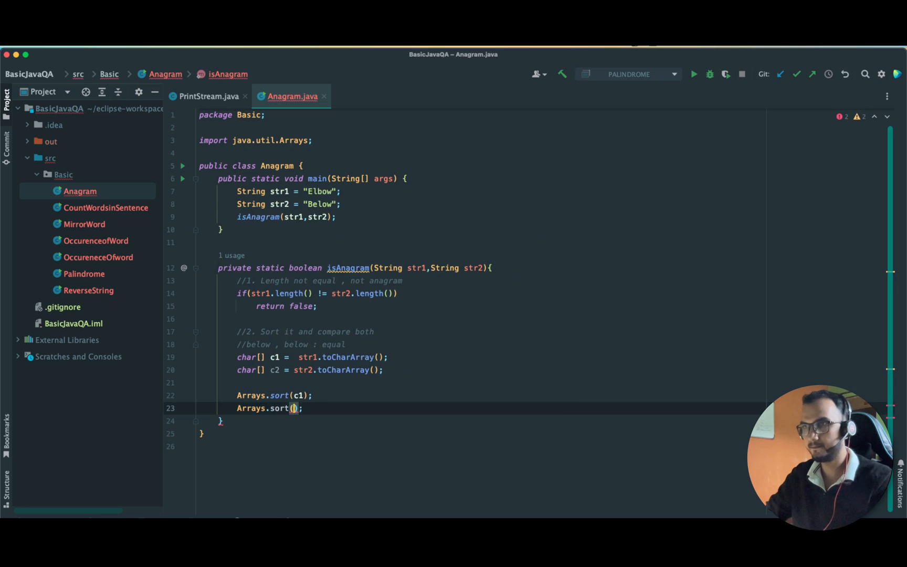
{"action": "type", "text": "c2"}
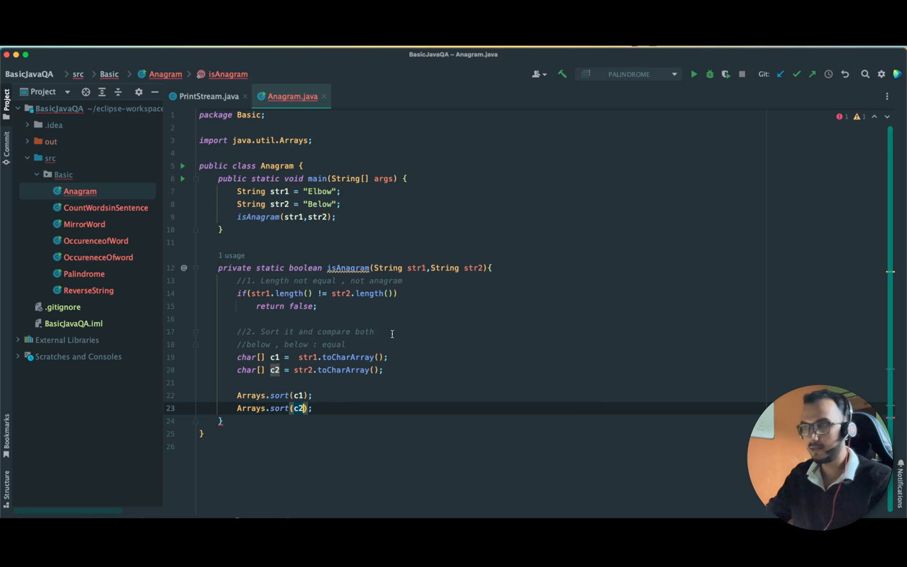
{"action": "left_click", "coordinate": [317, 395]}
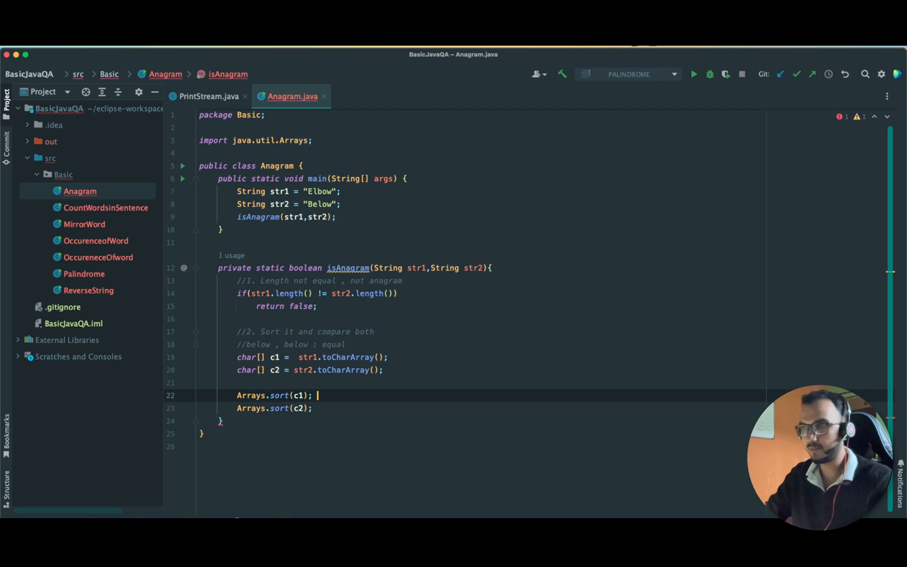
{"action": "type", "text": "//"}
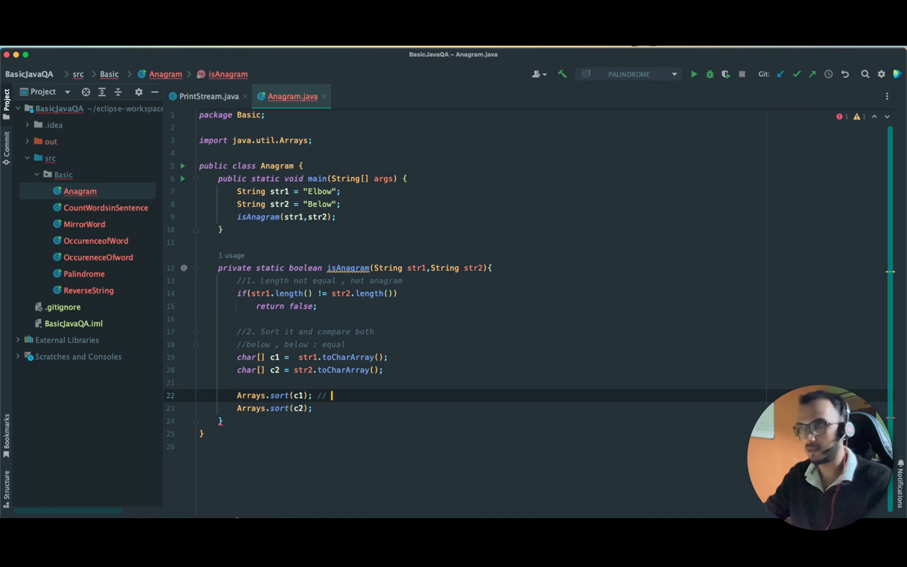
{"action": "mouse_move", "coordinate": [298, 182]}
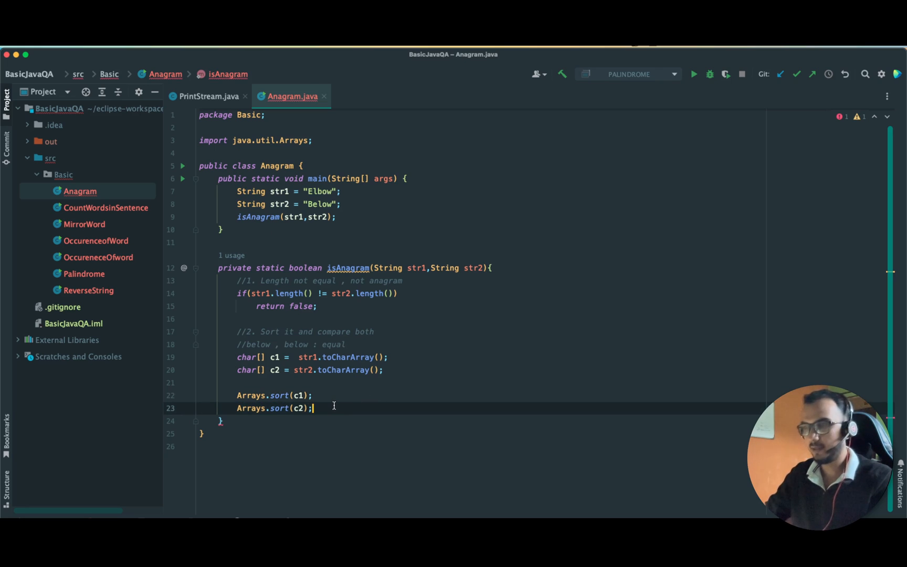
- Write return Arrays.equals(c1, c2); as the method's result
{"action": "type", "text": "Arrays"}
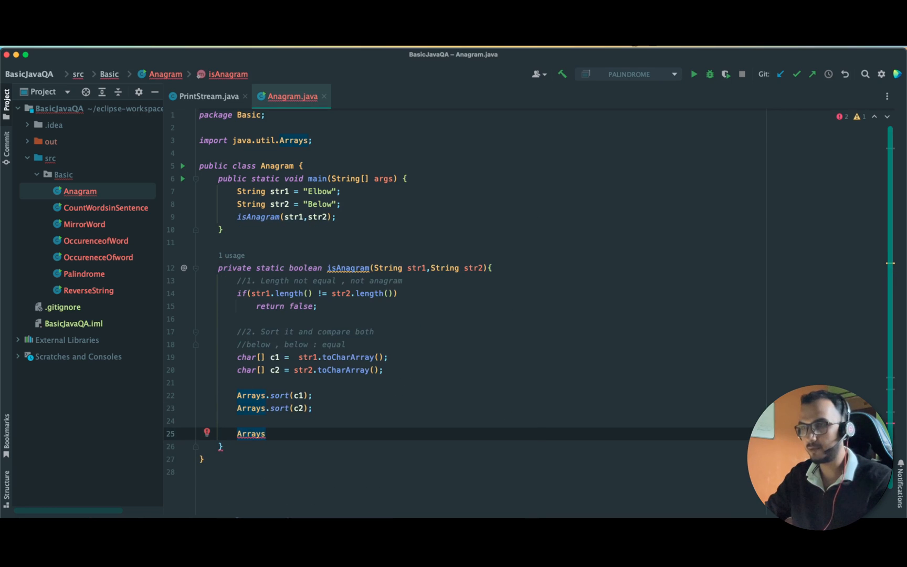
{"action": "type", "text": "."}
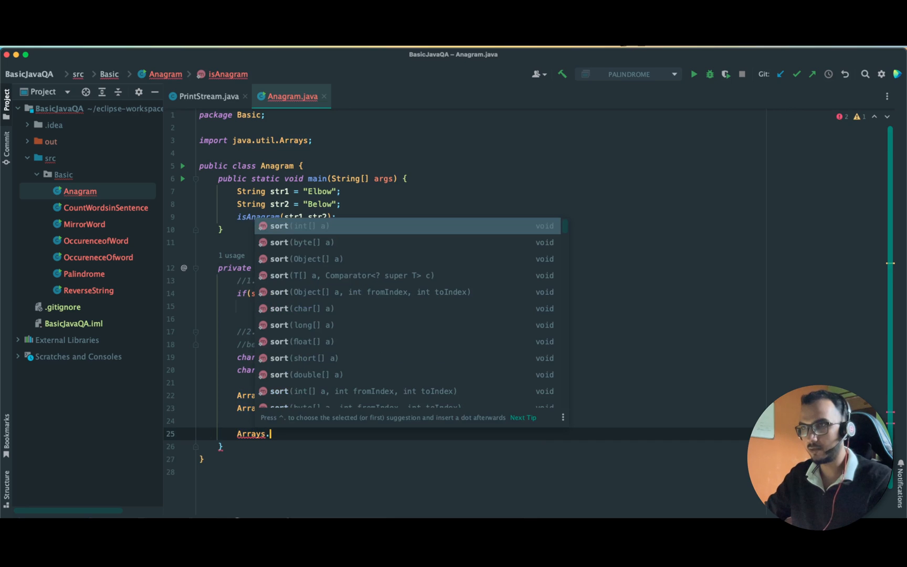
{"action": "type", "text": "equals(c1"}
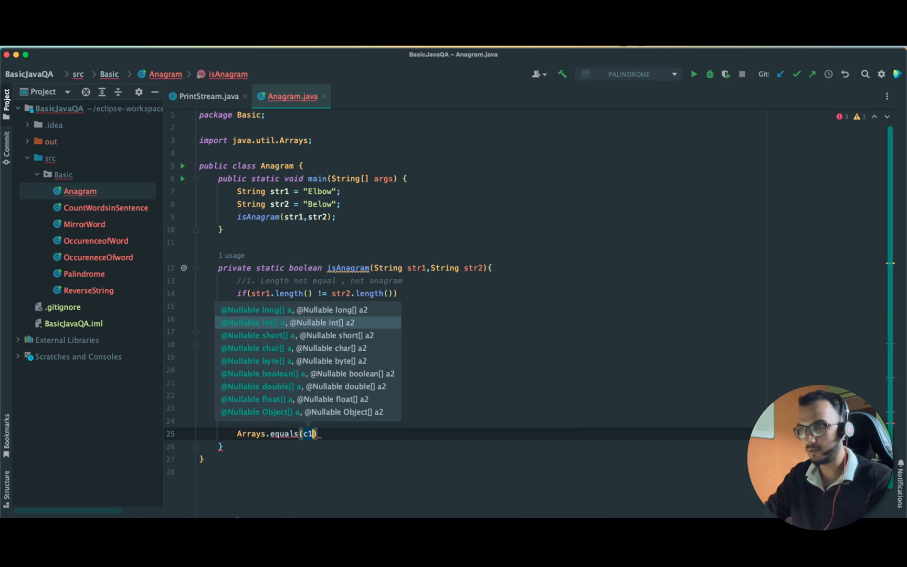
{"action": "type", "text": ",c2)"}
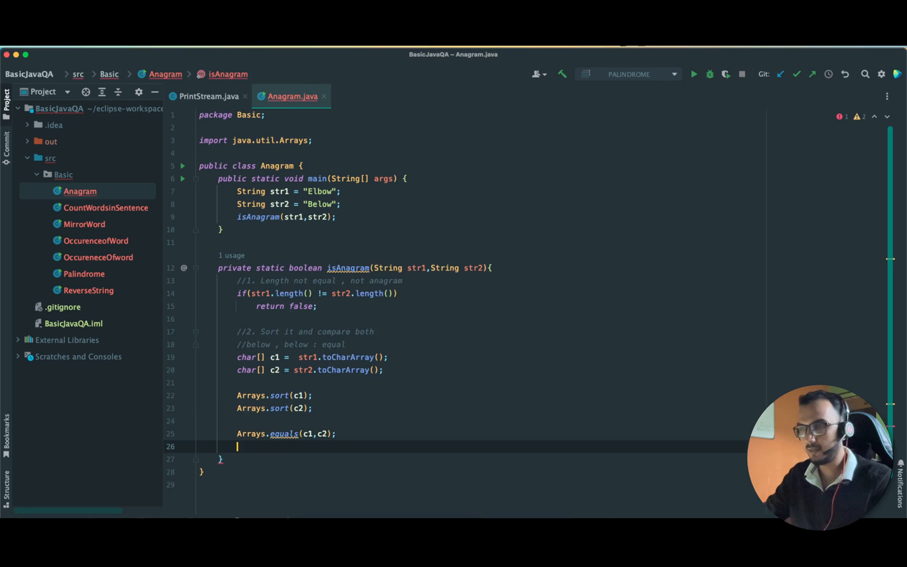
{"action": "type", "text": "RE"}
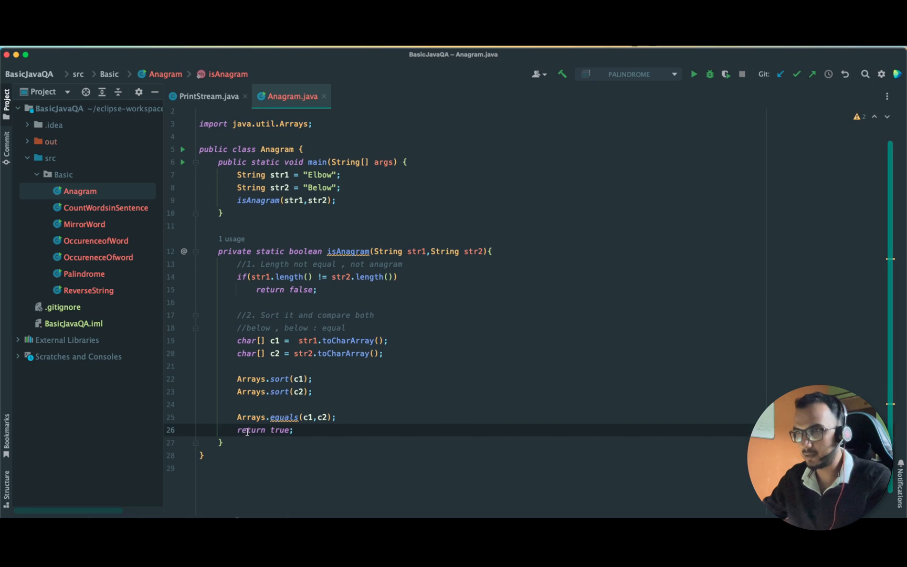
{"action": "left_click", "coordinate": [237, 429]}
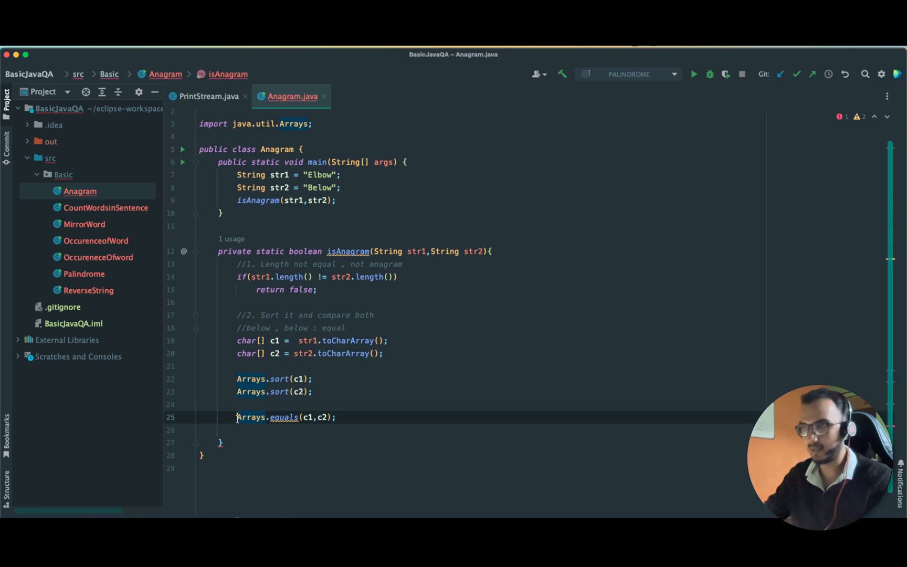
{"action": "type", "text": "return"}
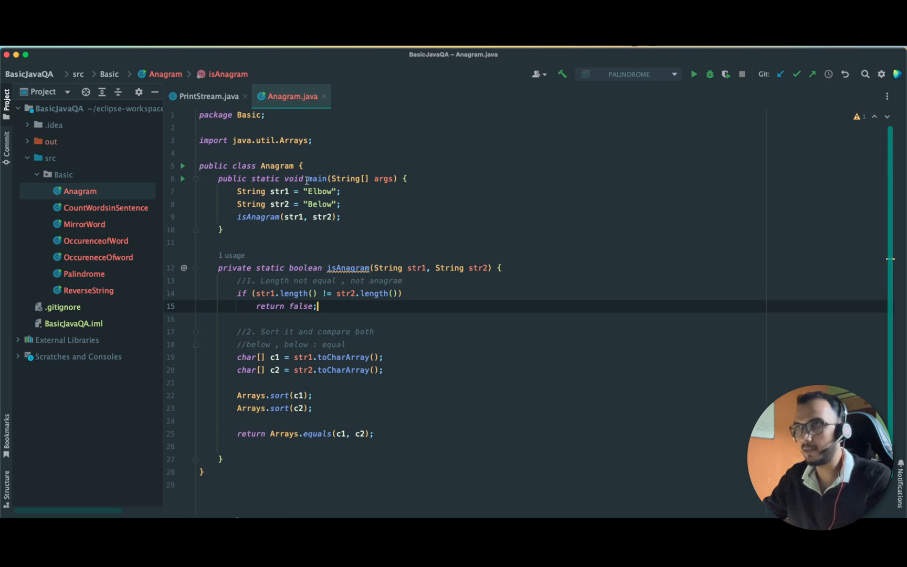
{"action": "mouse_move", "coordinate": [188, 181]}
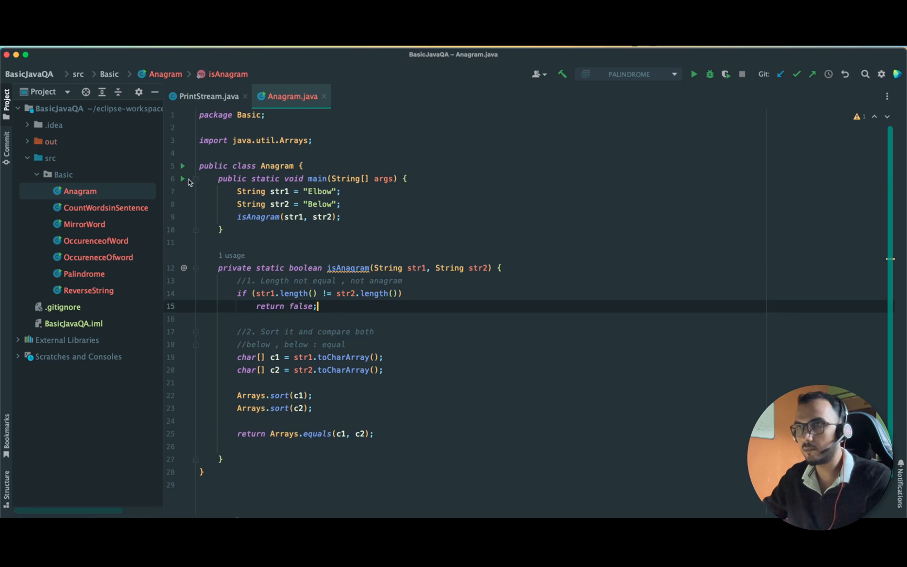
- Run Anagram, then store the isAnagram result in Boolean bool in main
{"action": "left_click", "coordinate": [640, 74]}
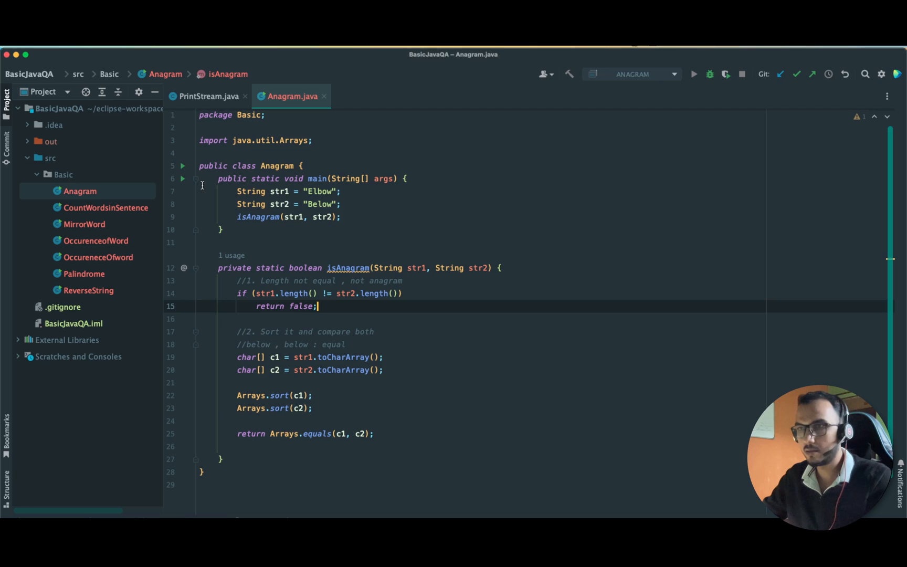
{"action": "left_click", "coordinate": [692, 74]}
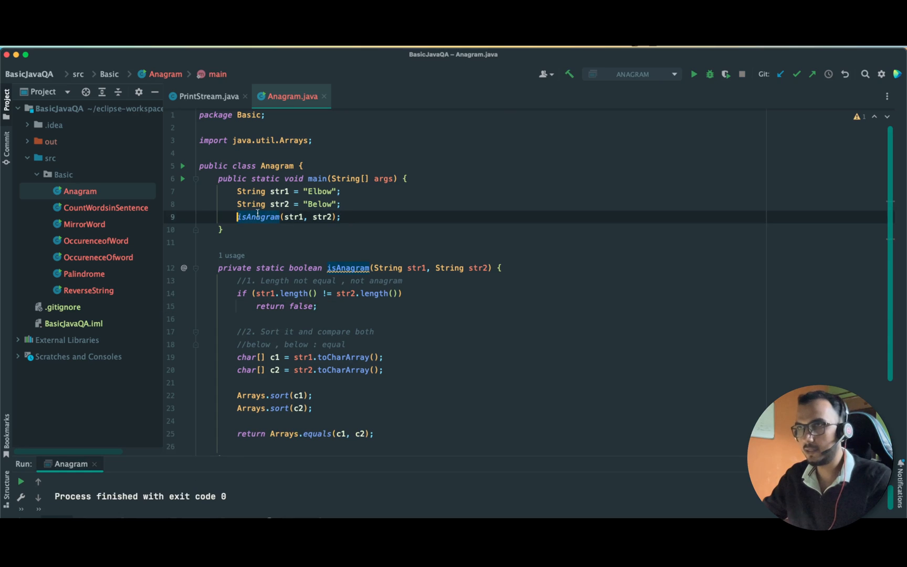
{"action": "type", "text": "Boolean bool ="}
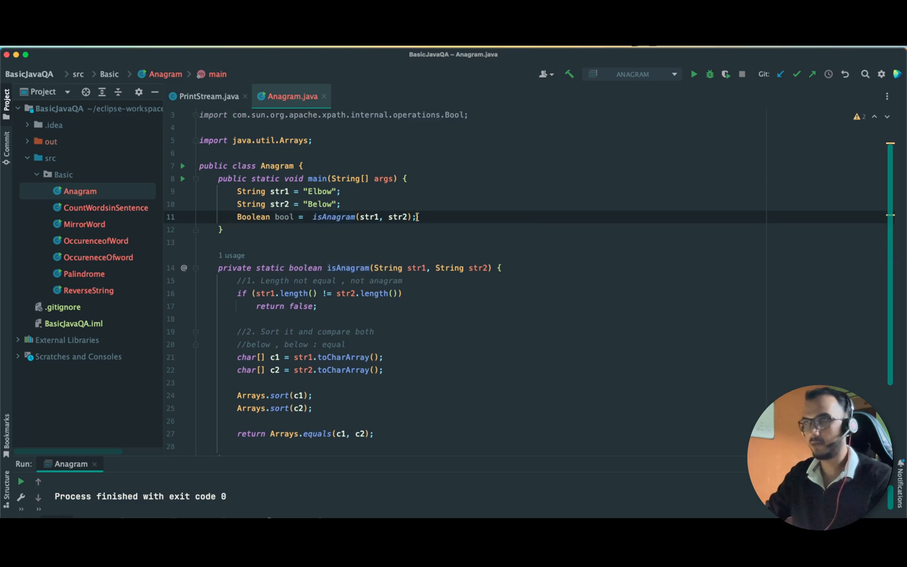
- Print "Is Anagram : " + bool in main and rerun to see false for Elbow and Below
{"action": "type", "text": "System.out.println();"}
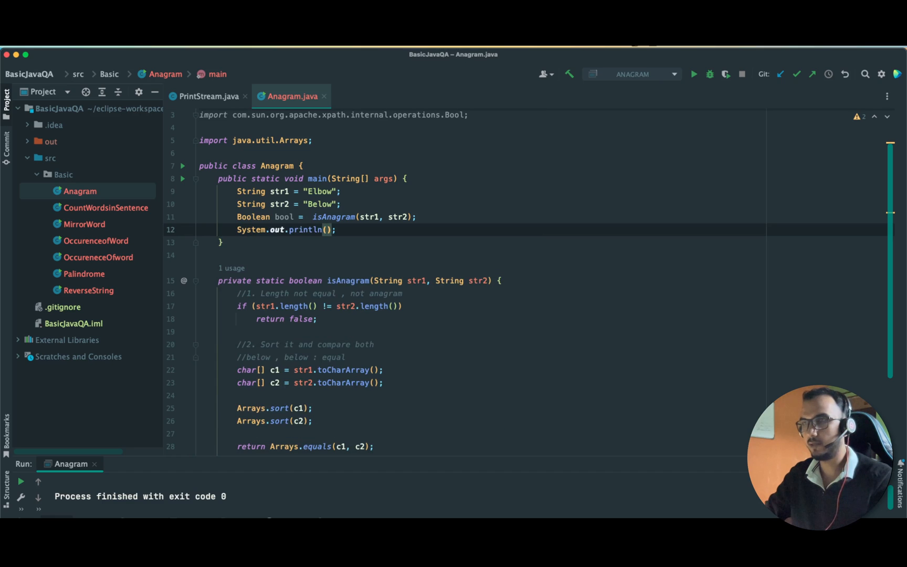
{"action": "type", "text": "\"\""}
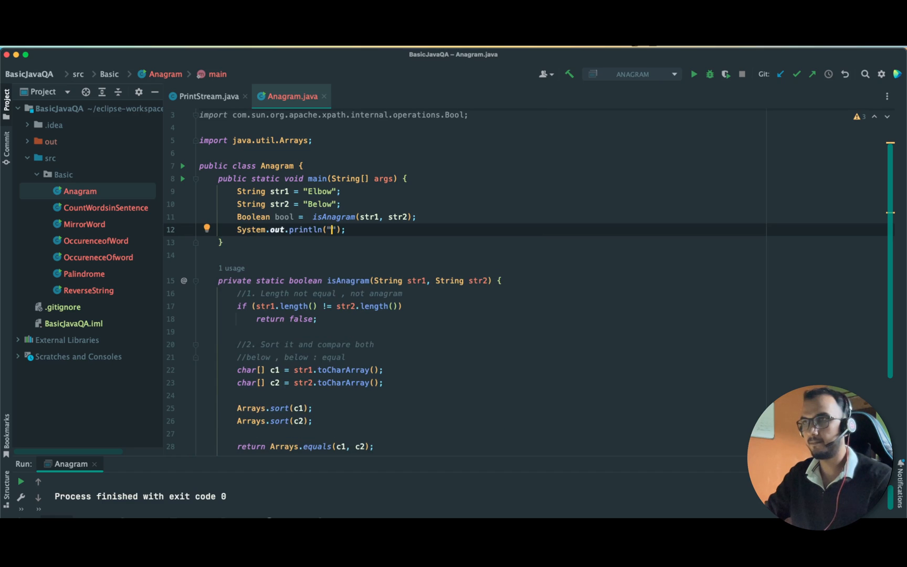
{"action": "type", "text": "Is Anagram :"}
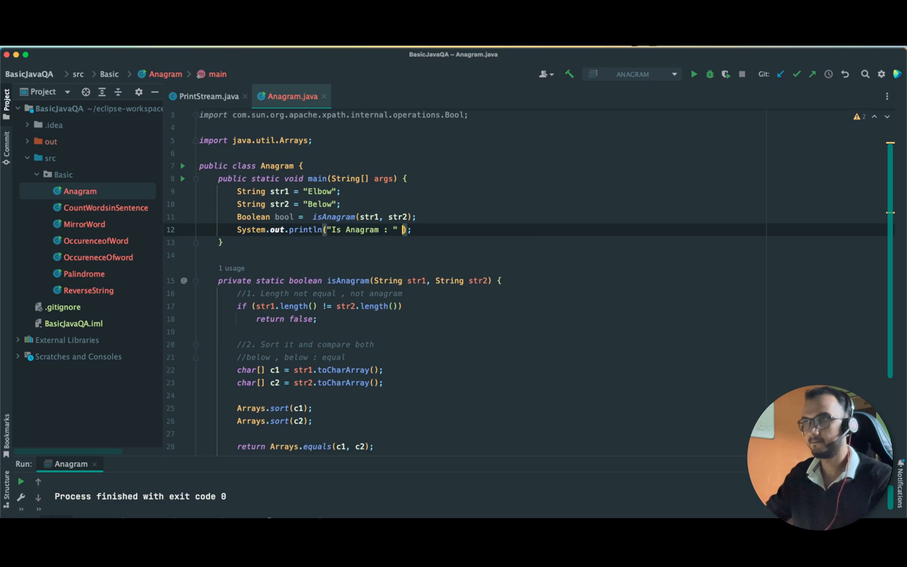
{"action": "type", "text": "+ bool"}
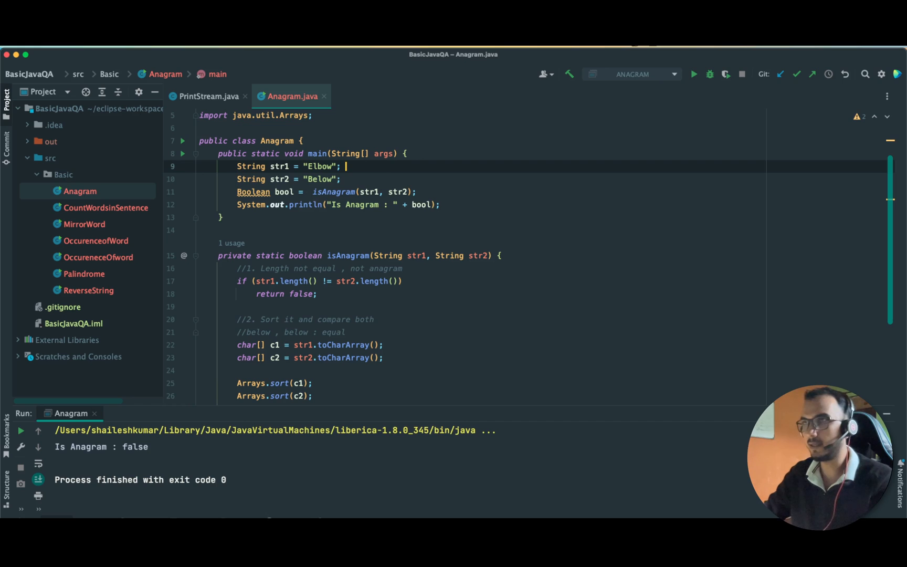
{"action": "type", "text": "// below"}
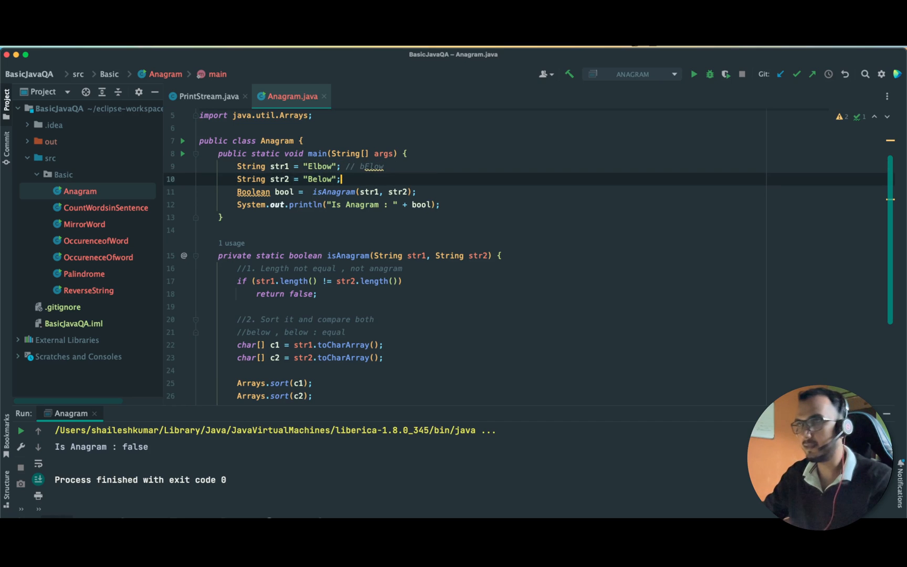
{"action": "type", "text": "// Belo"}
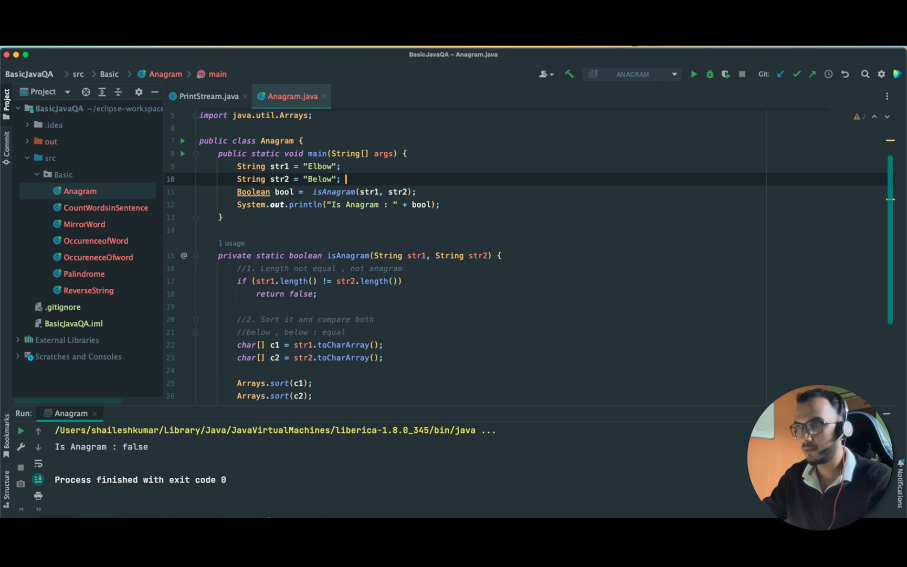
- Insert .toLowerCase() before .toCharArray() for both str1 and str2
{"action": "scroll", "scroll_direction": "down", "scroll_amount": 3}
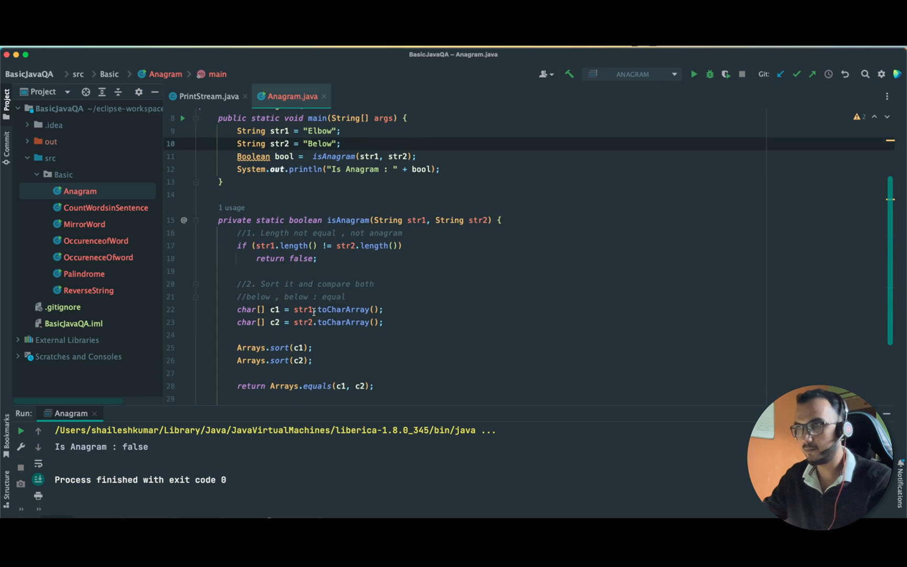
{"action": "type", "text": "to"}
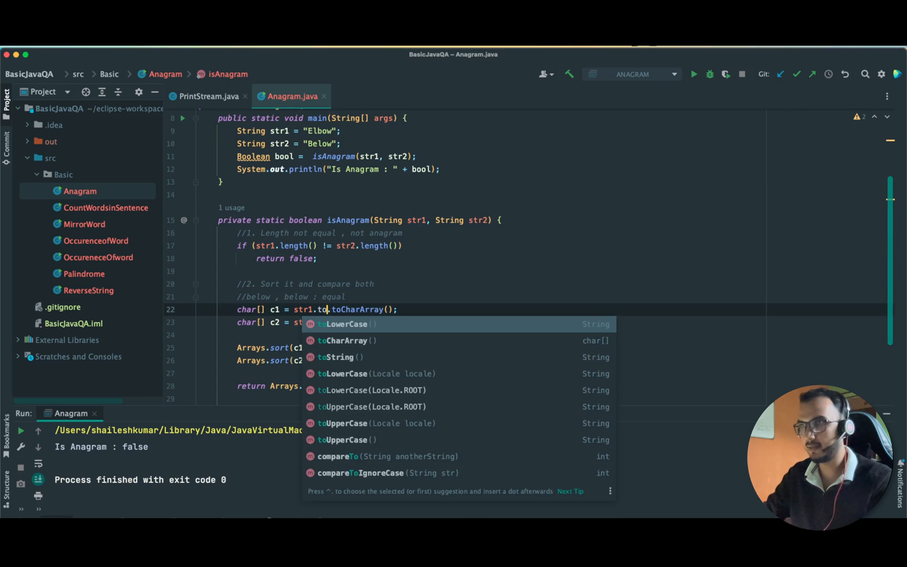
{"action": "left_click", "coordinate": [342, 324]}
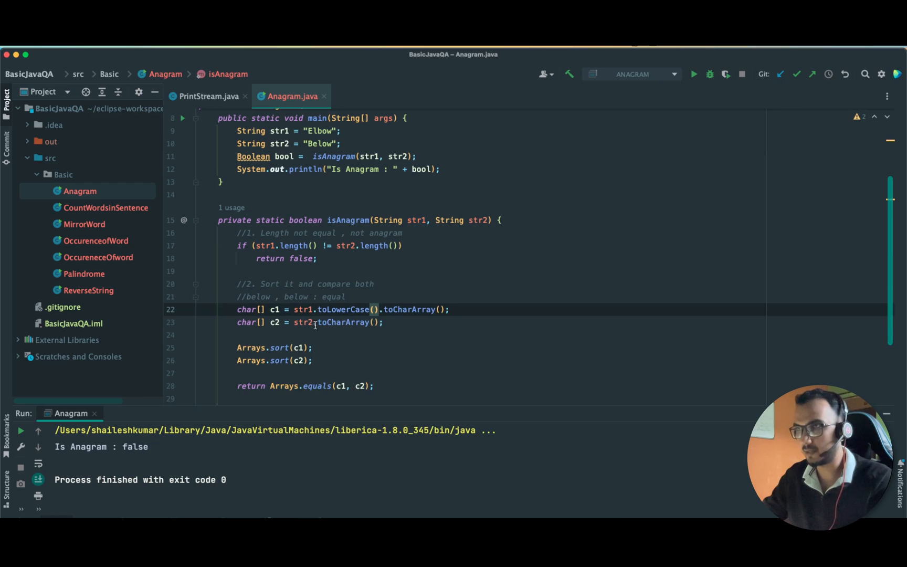
{"action": "type", "text": ".to"}
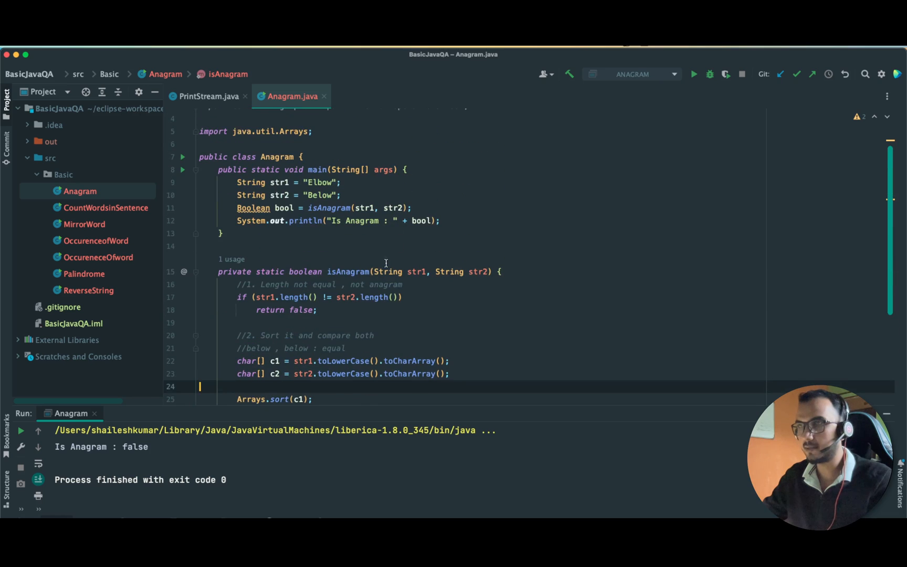
- Rerun Anagram.main() so the output shows Is Anagram : true
{"action": "left_click", "coordinate": [183, 170]}
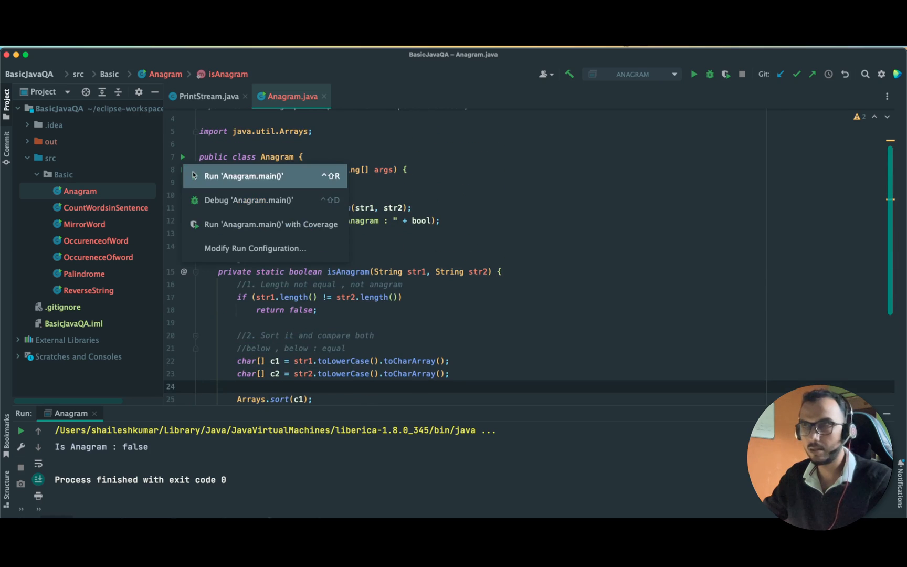
{"action": "left_click", "coordinate": [243, 176]}
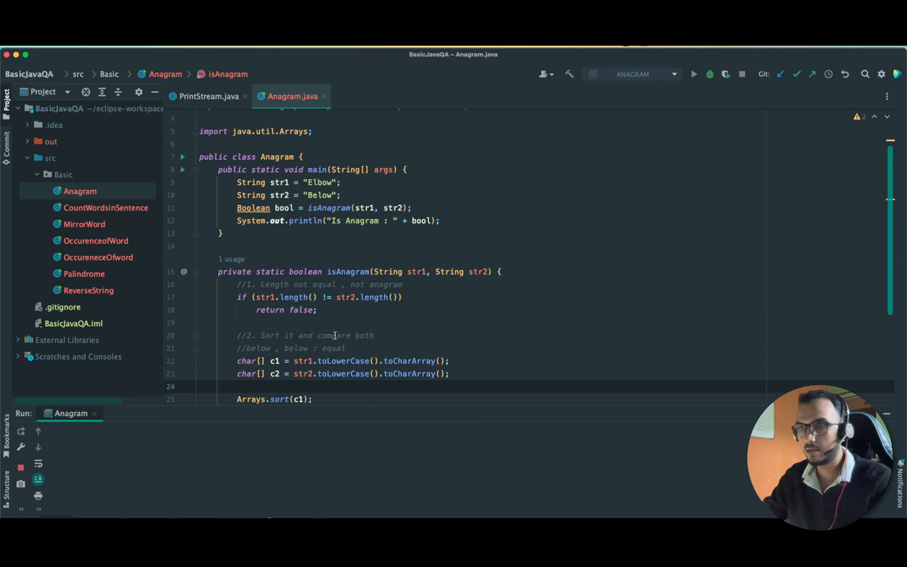
{"action": "left_click", "coordinate": [692, 74]}
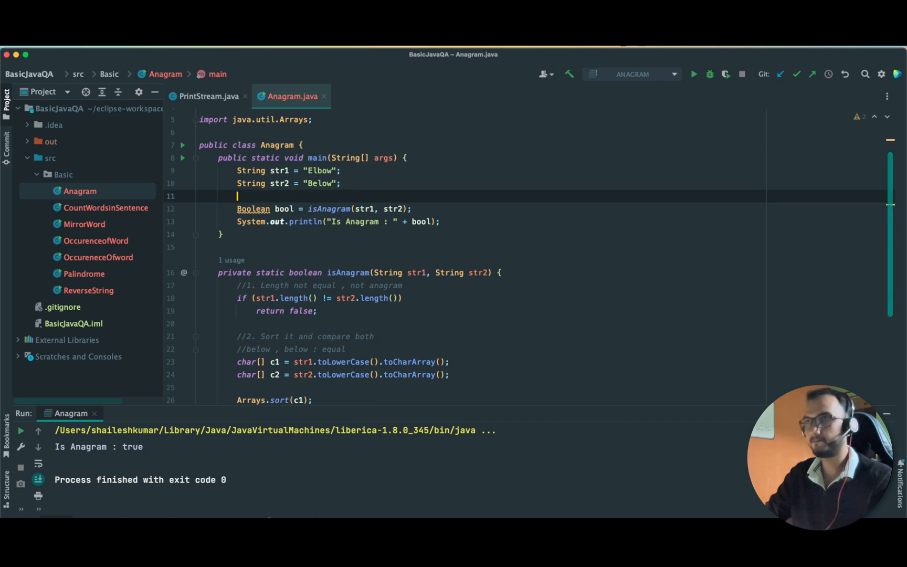
- Declare str3 = "A gentleman" with comment // TC 2 and str4 = "Elegant Man", passing str3, str4 to isAnagram
{"action": "type", "text": "String str"}
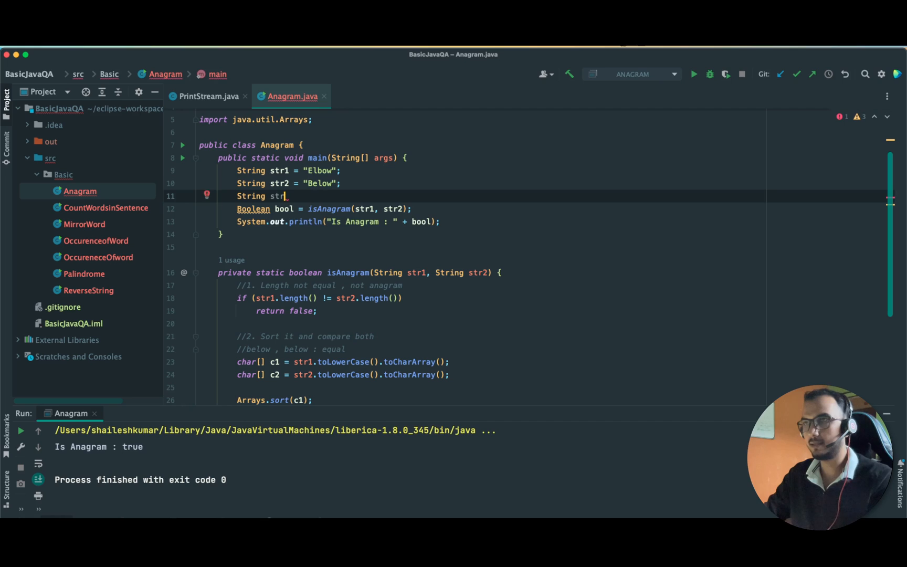
{"action": "type", "text": "3_"}
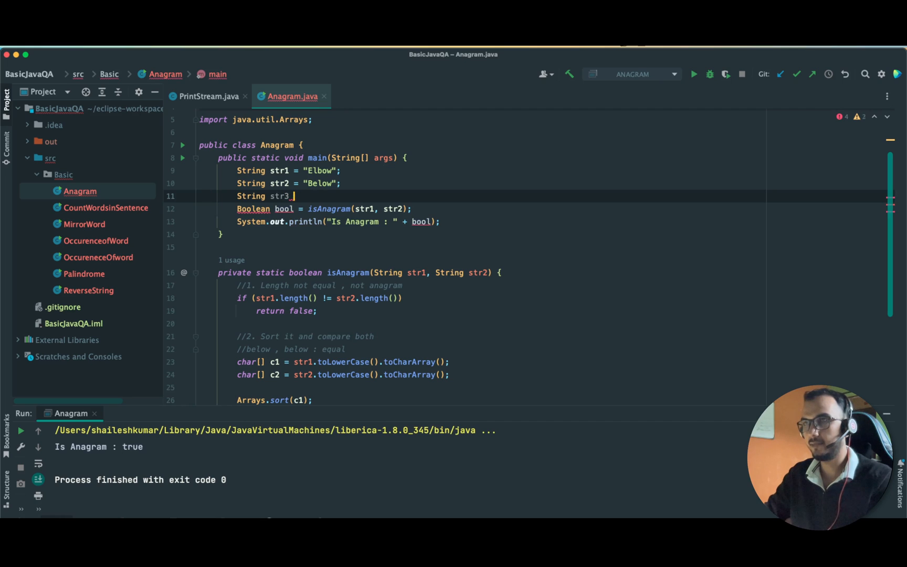
{"action": "type", "text": "= \" A"}
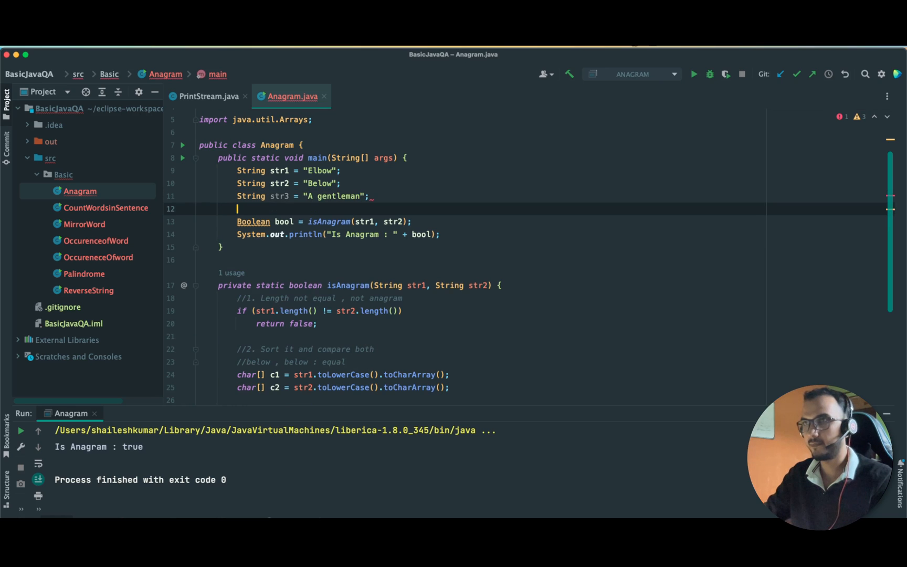
{"action": "type", "text": "String str"}
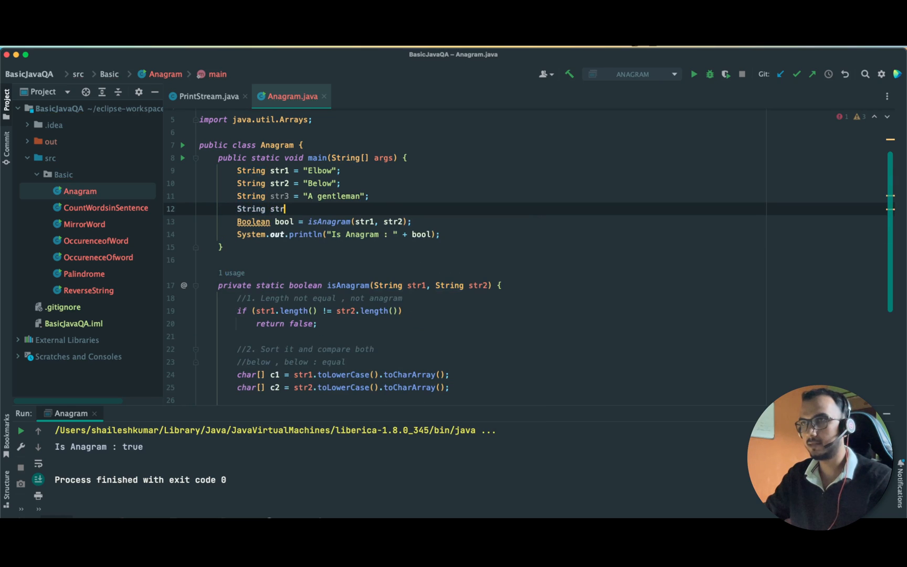
{"action": "type", "text": "4 = \"Elegant Man\";"}
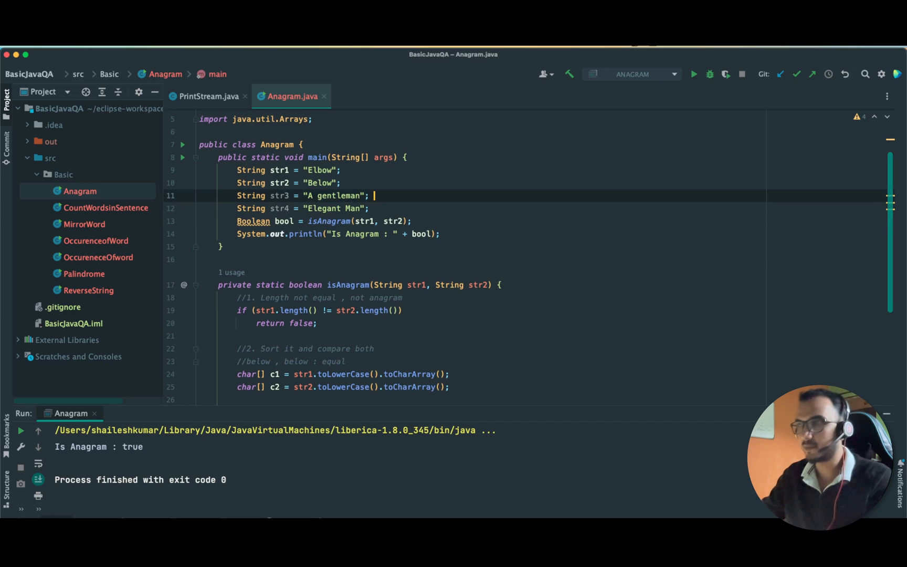
{"action": "type", "text": "// Ed"}
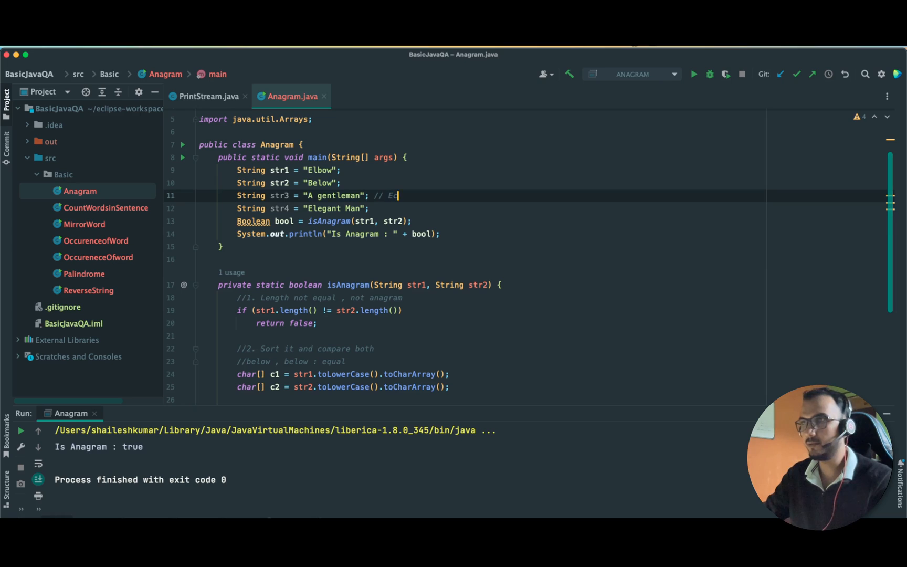
{"action": "type", "text": "TC 2"}
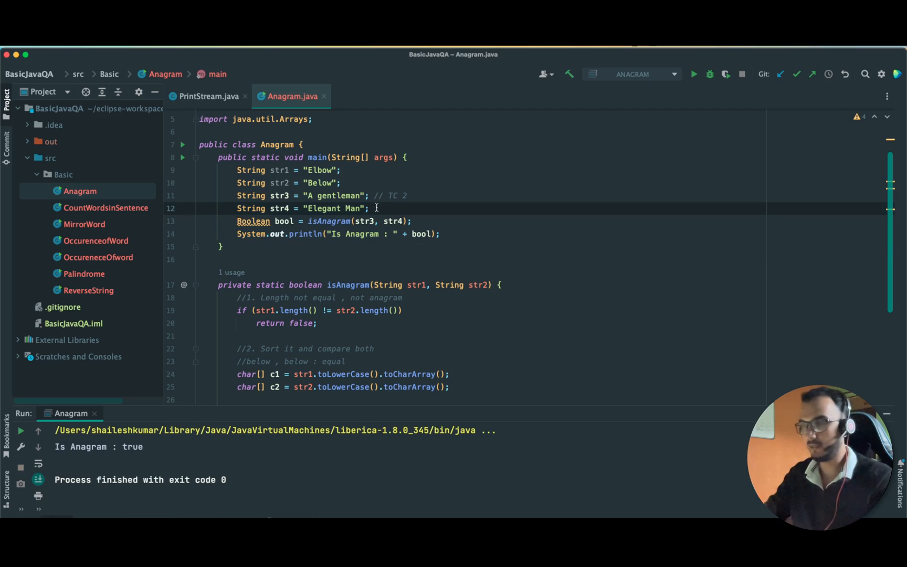
- Declare s5 = "121" and s6 = "211" and pass s5, s6 to isAnagram
{"action": "type", "text": "S"}
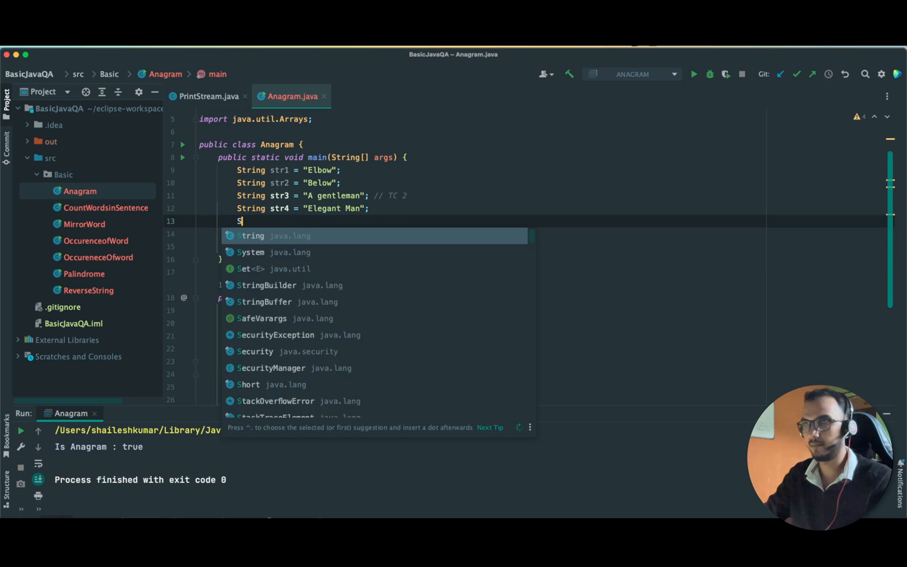
{"action": "type", "text": "tring st"}
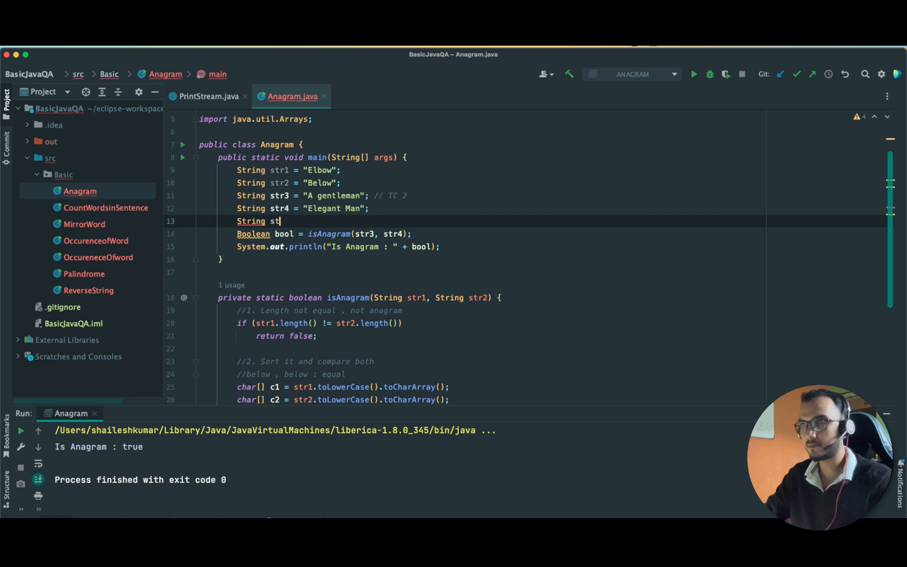
{"action": "key", "text": "Backspace"}
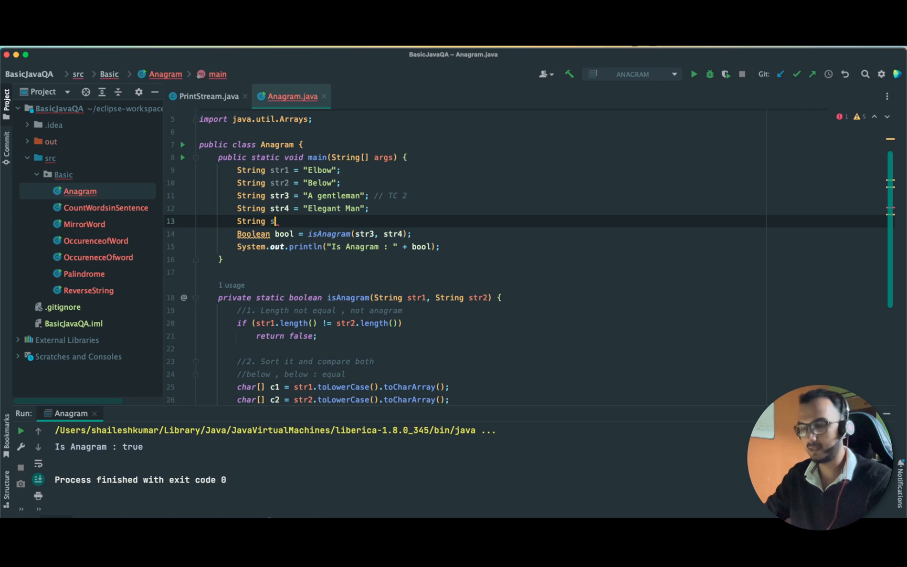
{"action": "type", "text": "5"}
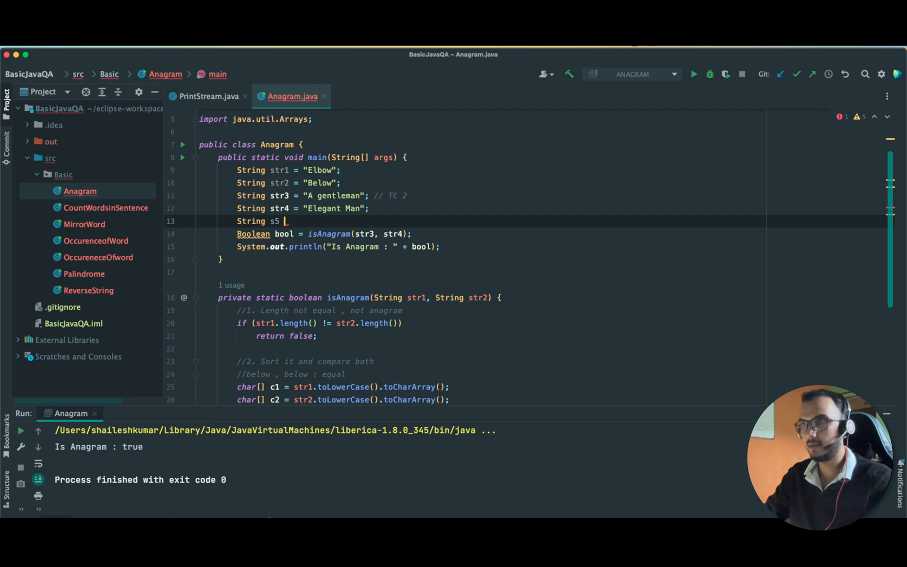
{"action": "type", "text": "\"121\";"}
{"action": "type", "text": "String s6"}
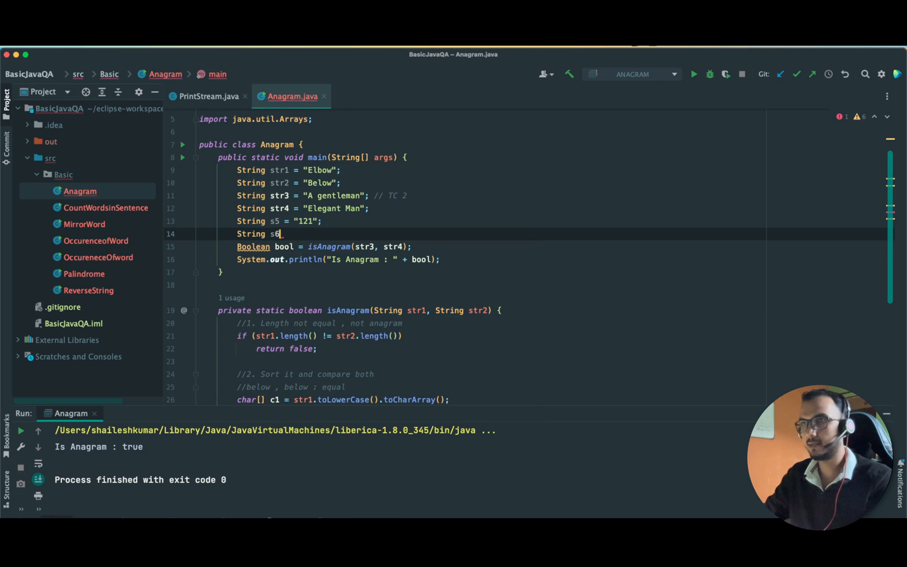
{"action": "type", "text": "= \"\""}
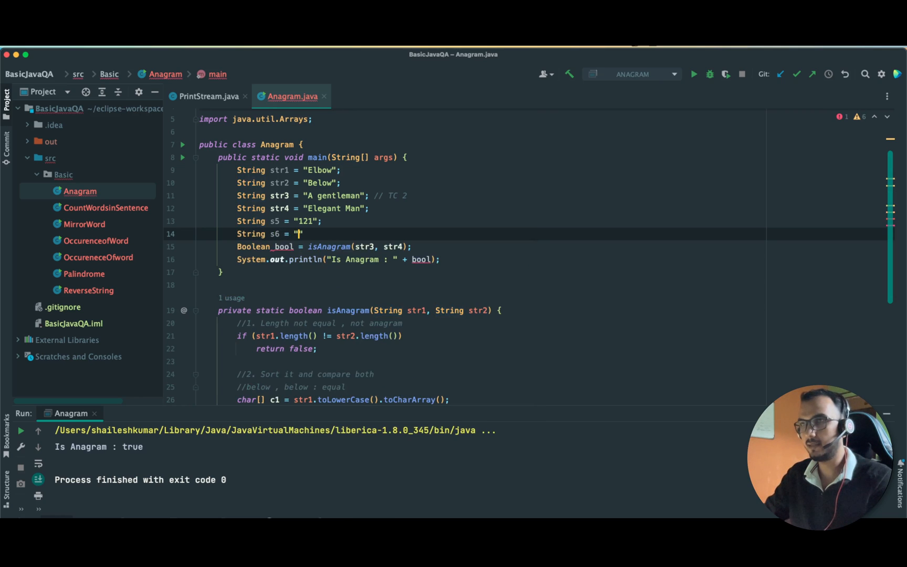
{"action": "type", "text": "211"}
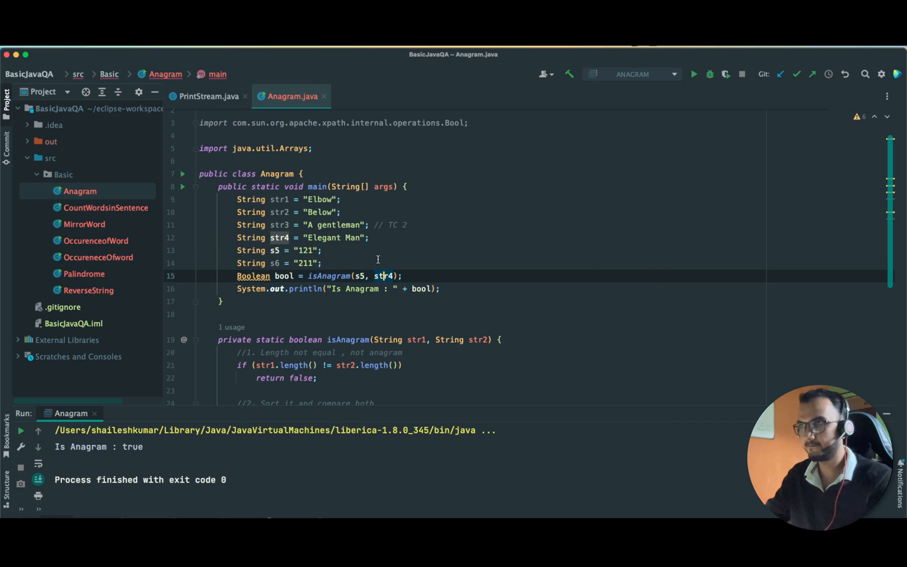
{"action": "type", "text": "s6"}
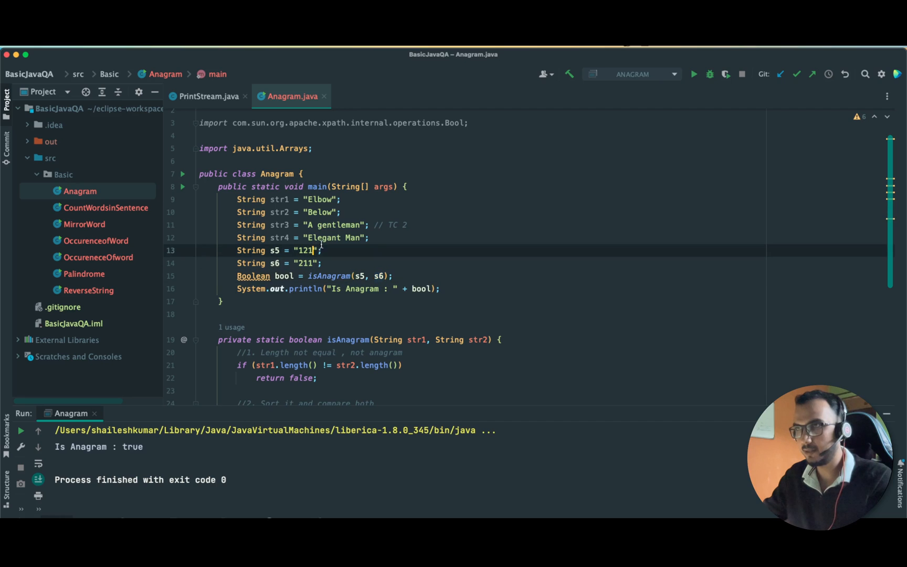
- Change s5 to "1212" and rerun so the unequal-length pair prints Is Anagram : false
{"action": "type", "text": "2"}
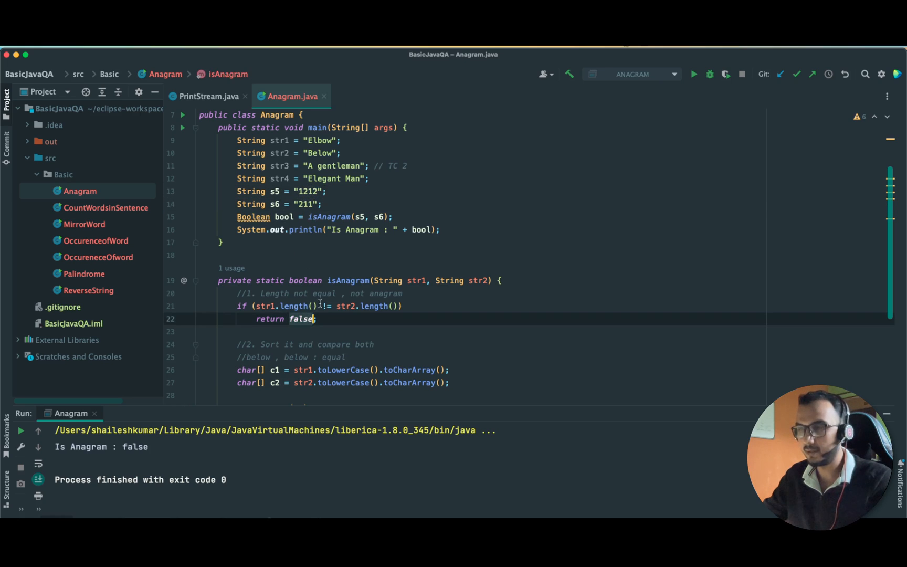
{"action": "scroll", "scroll_direction": "down", "scroll_amount": 3}
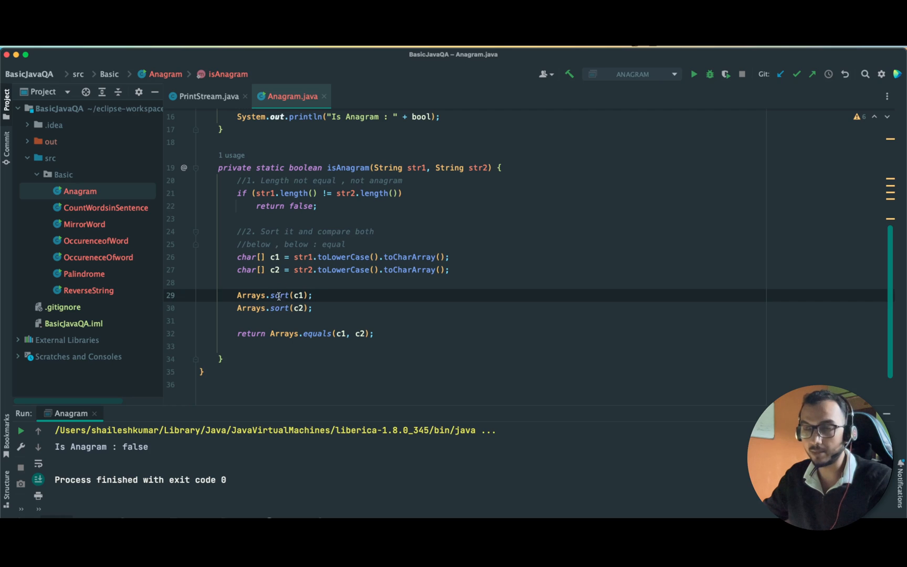
{"action": "mouse_move", "coordinate": [279, 295]}
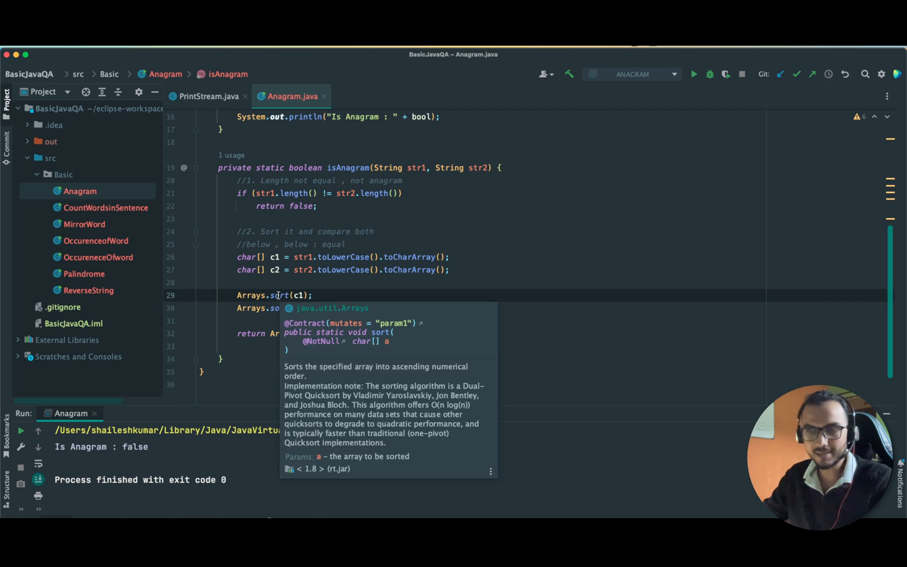